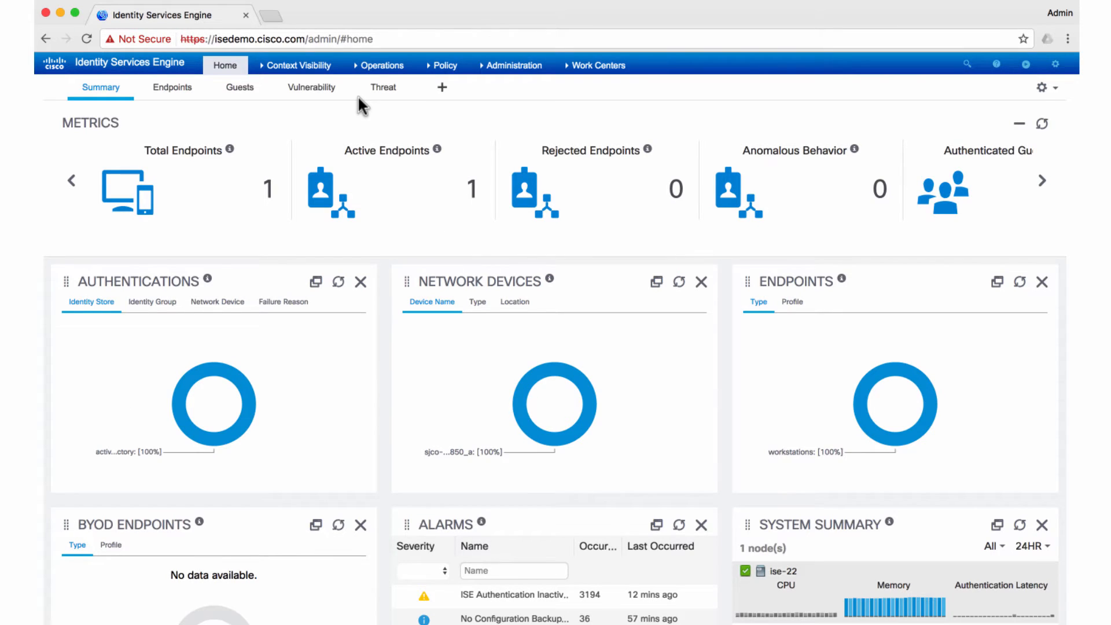
{"action": "mouse_move", "coordinate": [400, 127]}
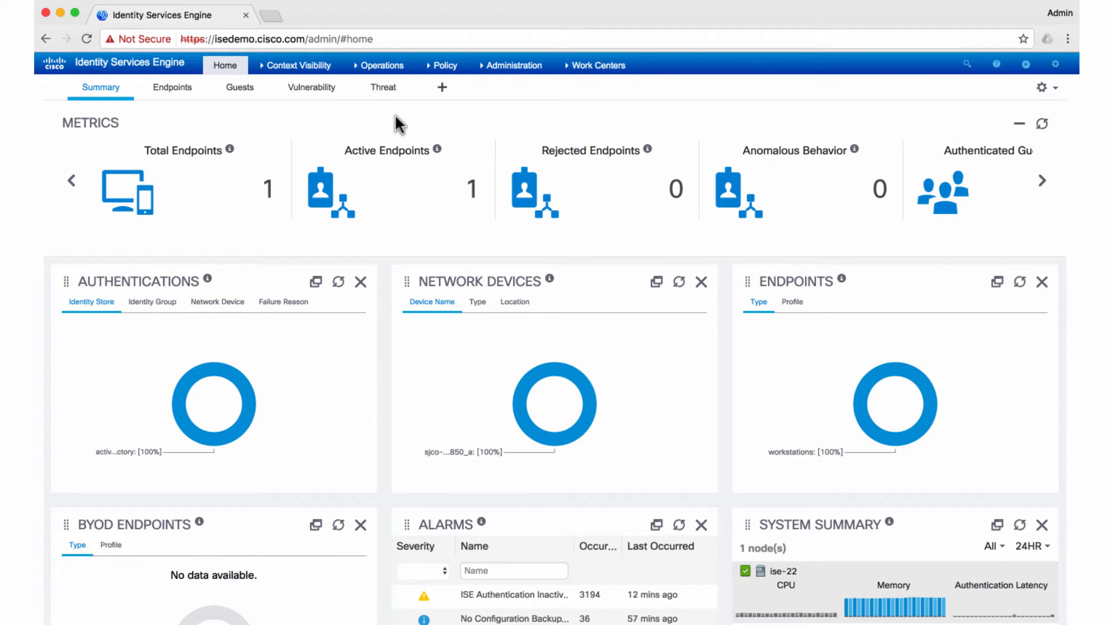
{"action": "mouse_move", "coordinate": [842, 217]}
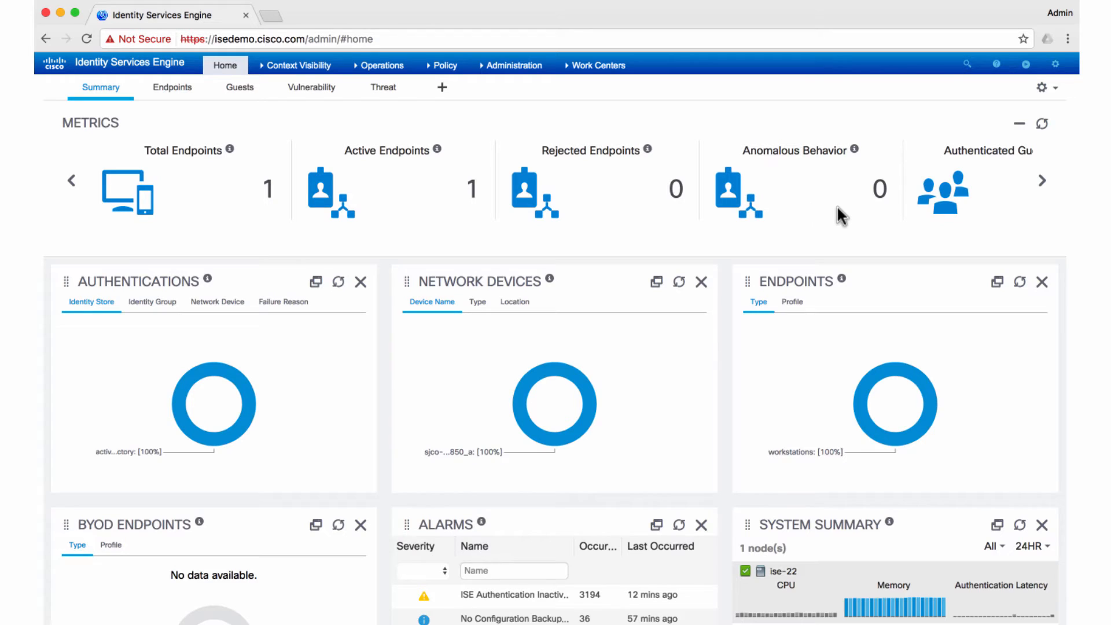
{"action": "mouse_move", "coordinate": [858, 161]}
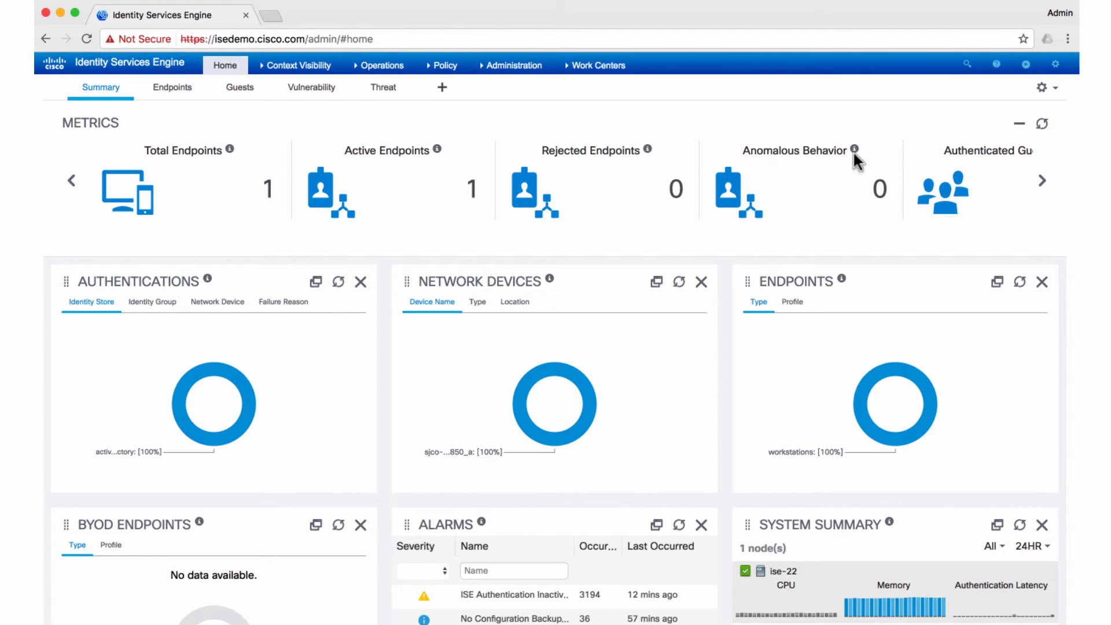
{"action": "mouse_move", "coordinate": [853, 236]}
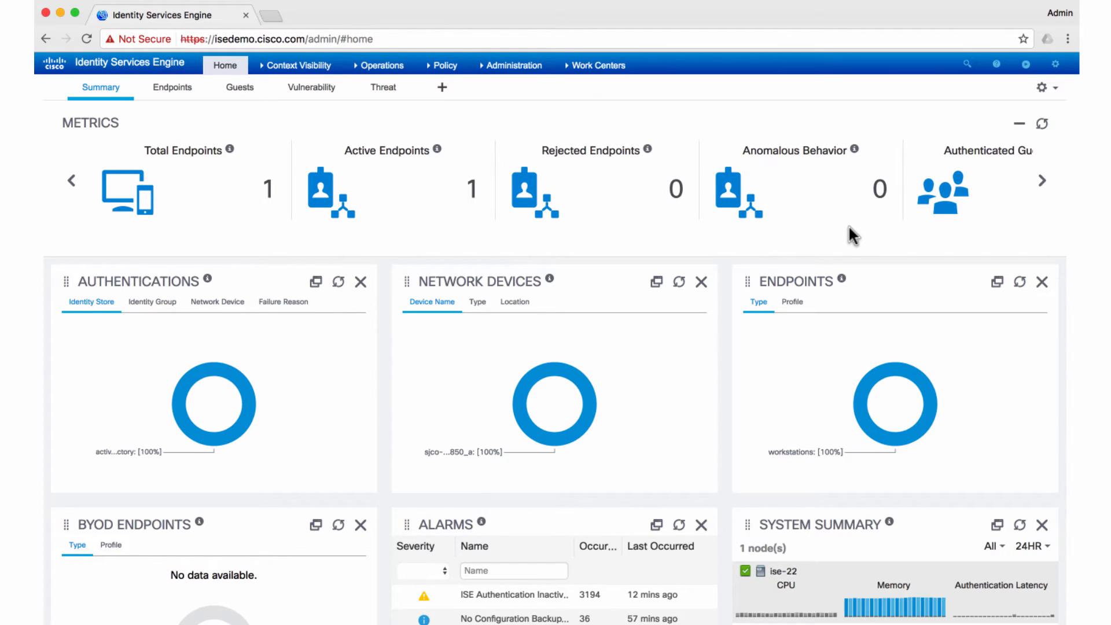
{"action": "mouse_move", "coordinate": [554, 259]}
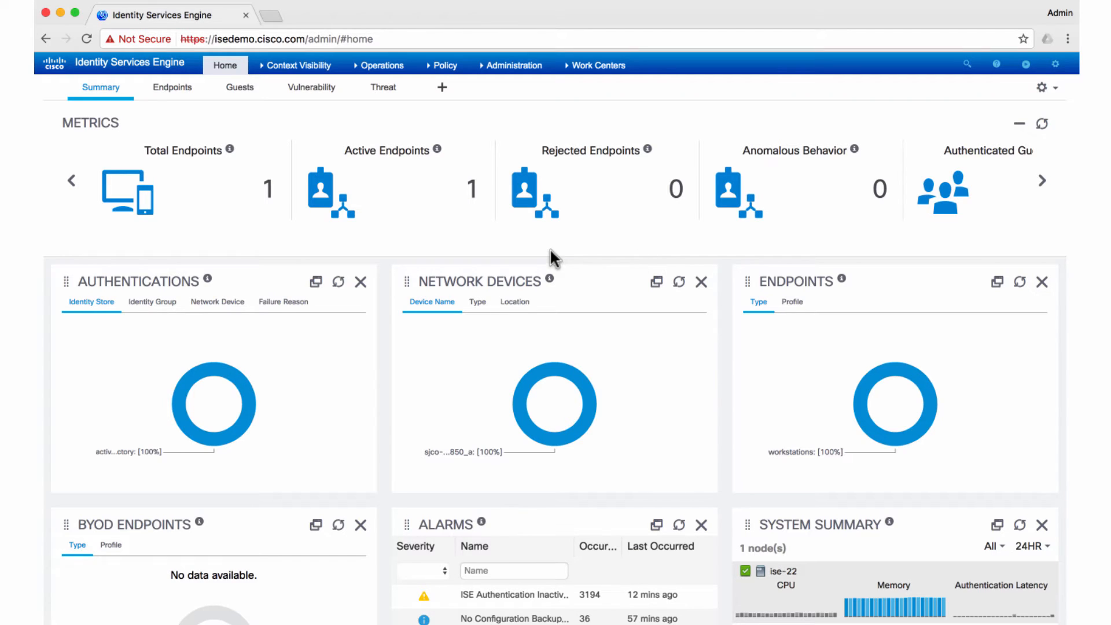
{"action": "mouse_move", "coordinate": [488, 244]}
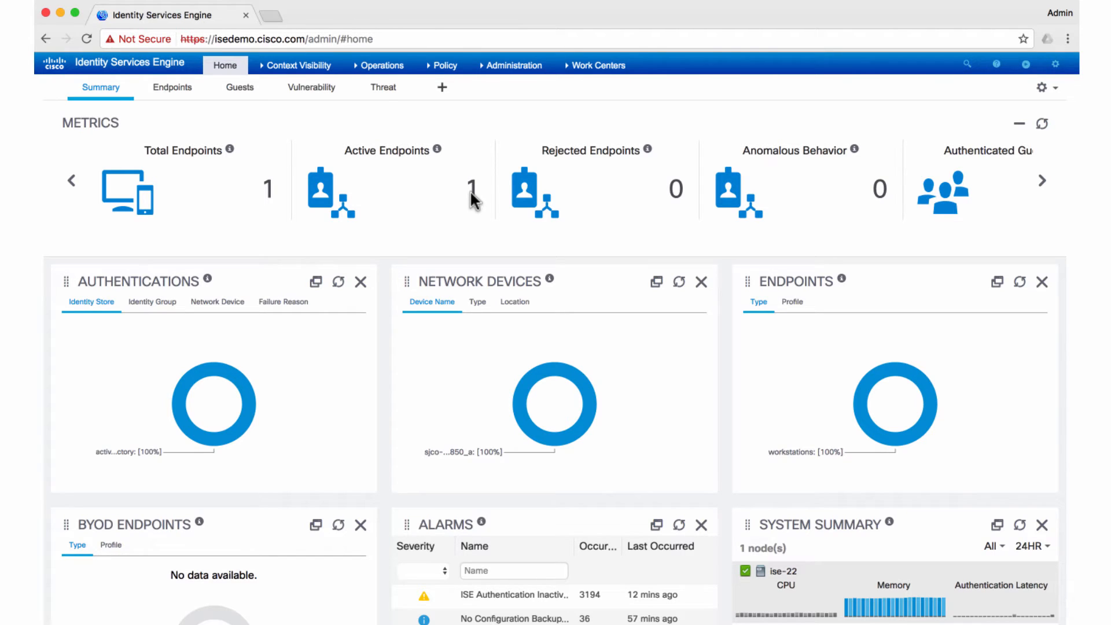
View the active endpoints list and select the Windows10-Workstation MAC 00:50:56:A7:FA:8A
{"action": "left_click", "coordinate": [471, 189]}
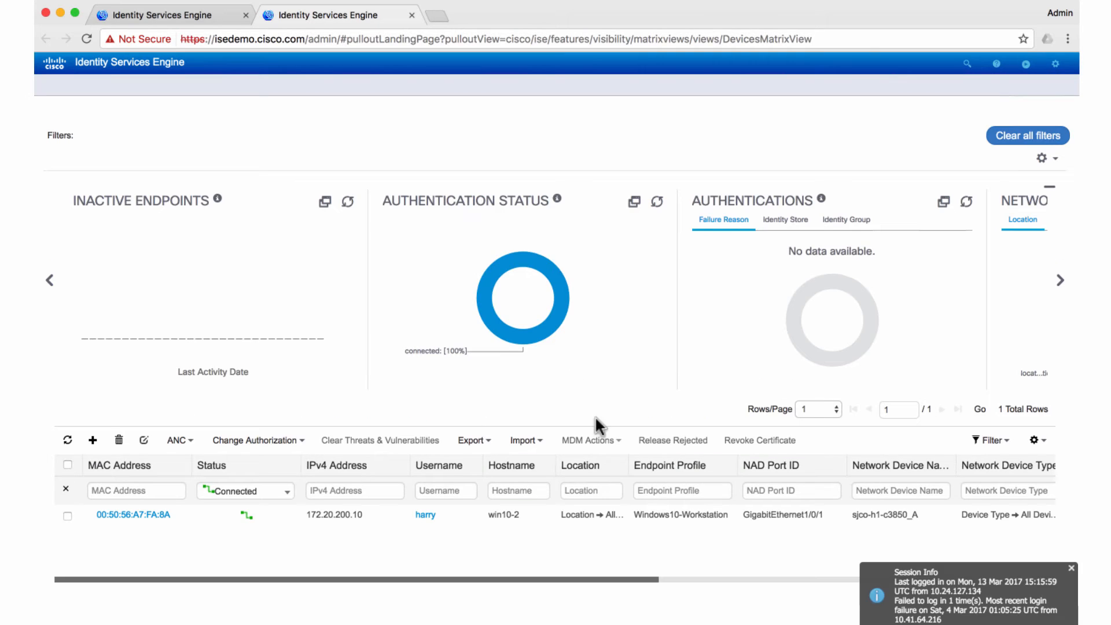
{"action": "left_click", "coordinate": [1072, 567]}
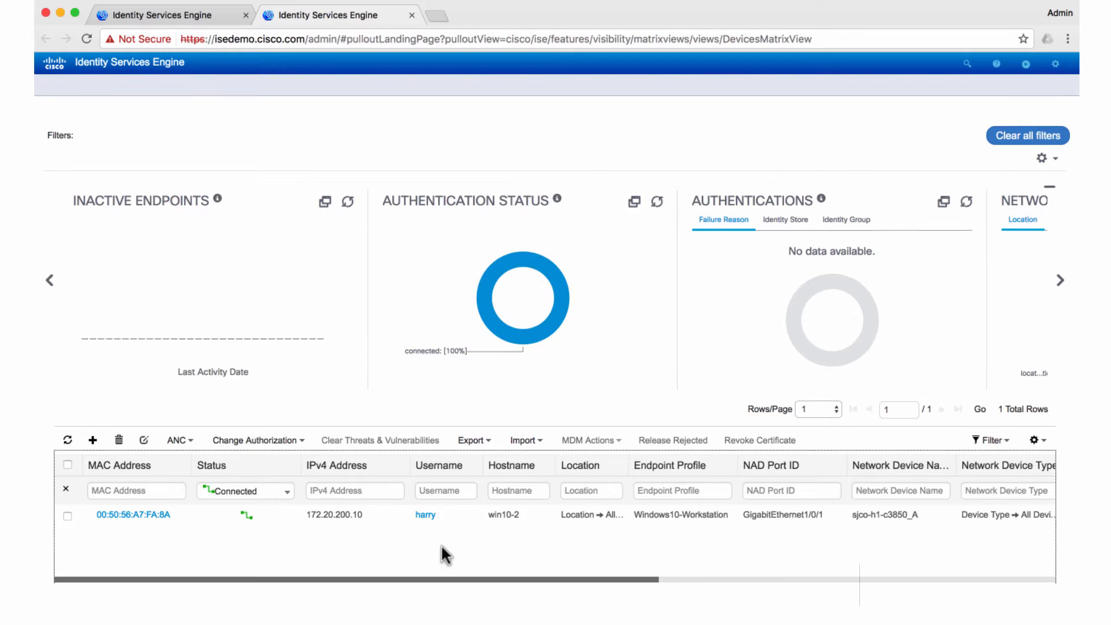
{"action": "double_click", "coordinate": [132, 514]}
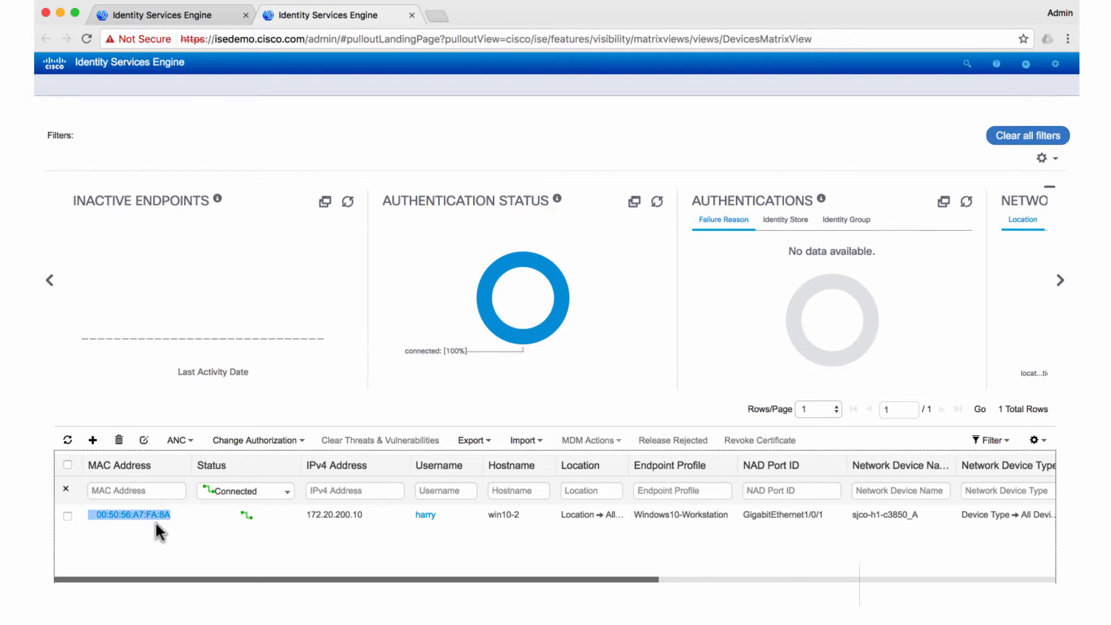
{"action": "mouse_move", "coordinate": [585, 549]}
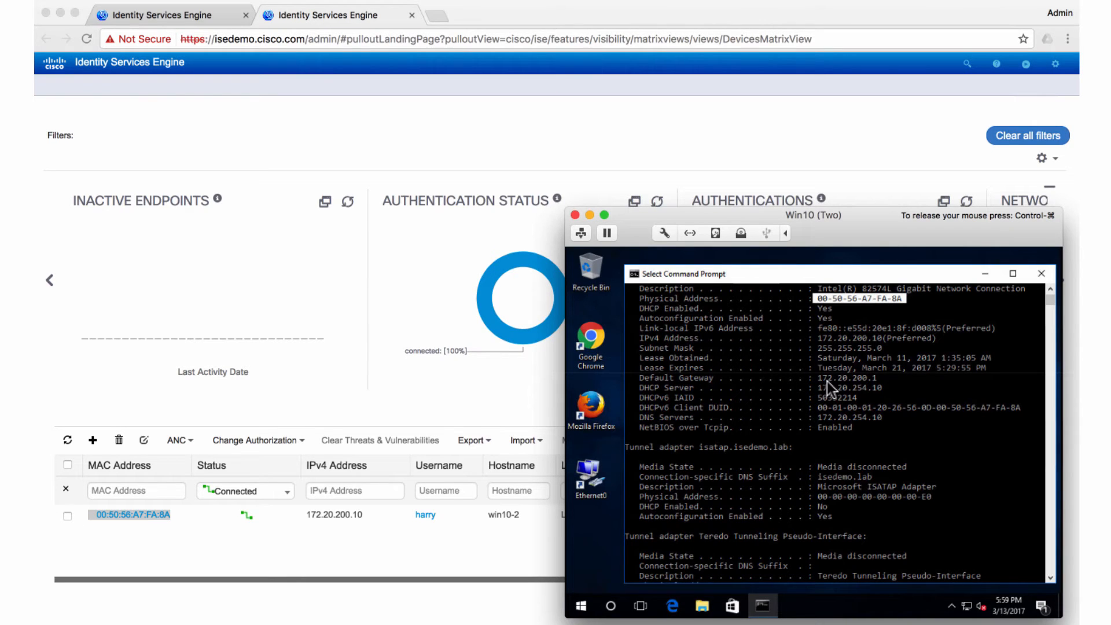
{"action": "mouse_move", "coordinate": [833, 397]}
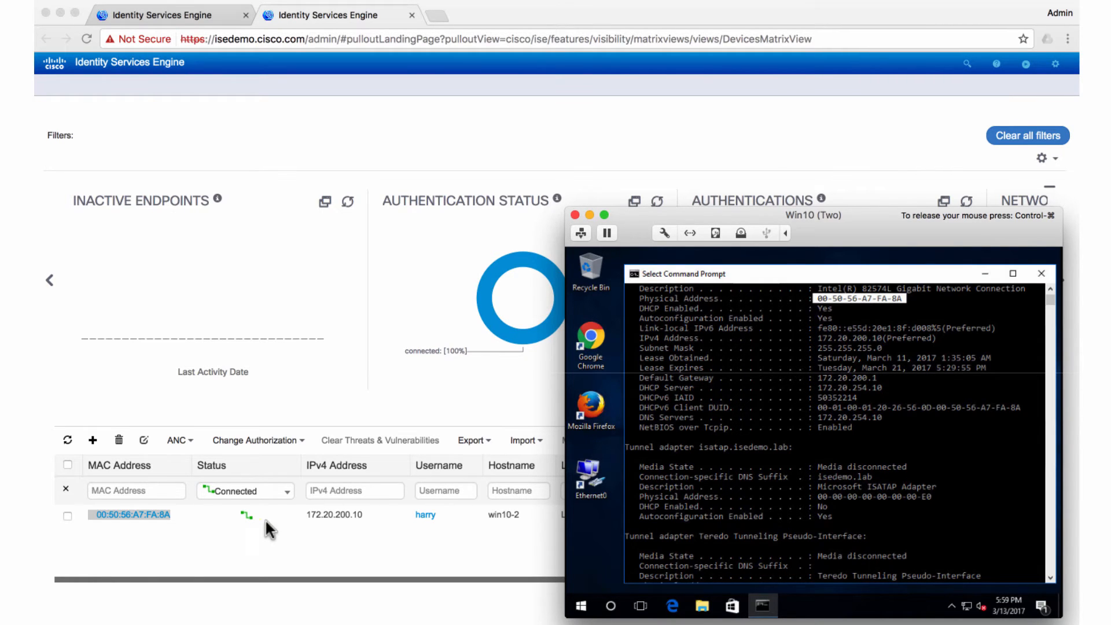
{"action": "mouse_move", "coordinate": [800, 403]}
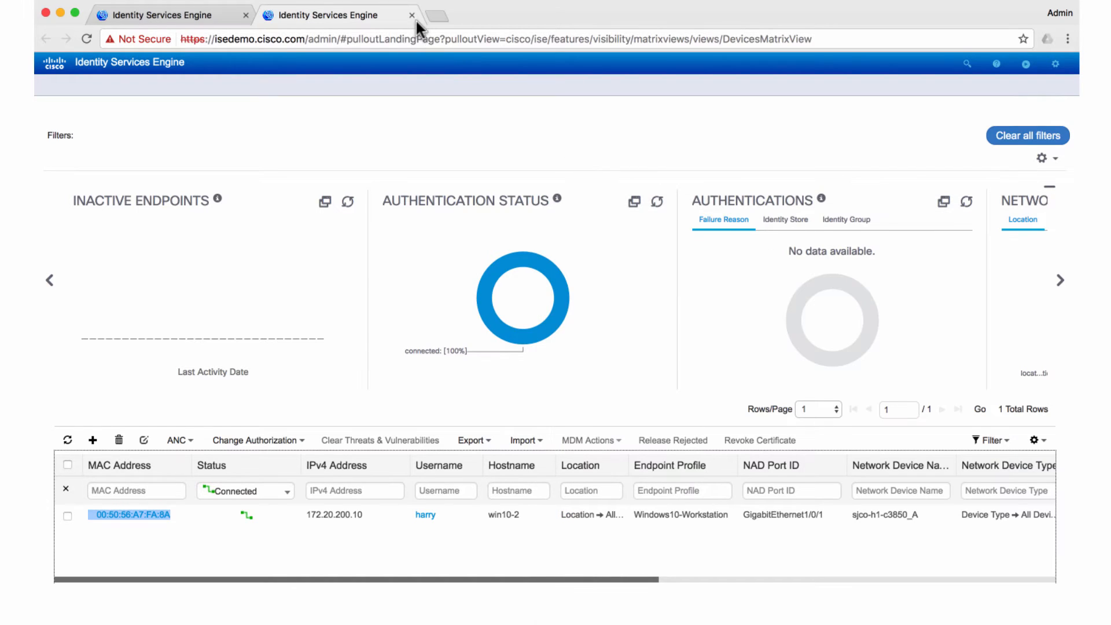
Close the active endpoints view to return to the ISE dashboard
{"action": "left_click", "coordinate": [411, 14]}
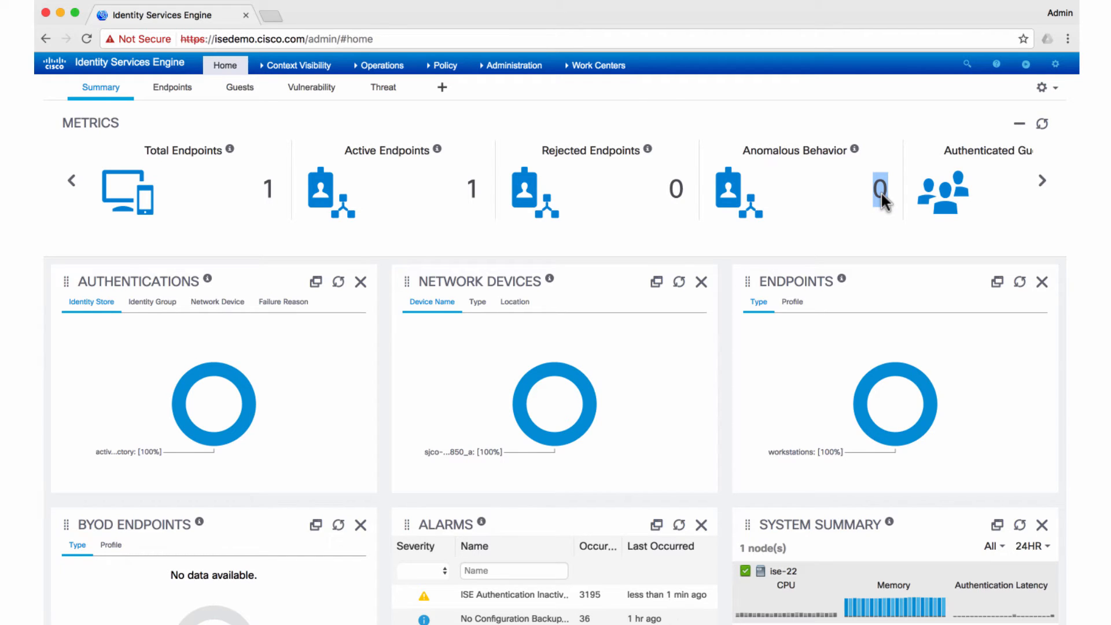
{"action": "mouse_move", "coordinate": [724, 338]}
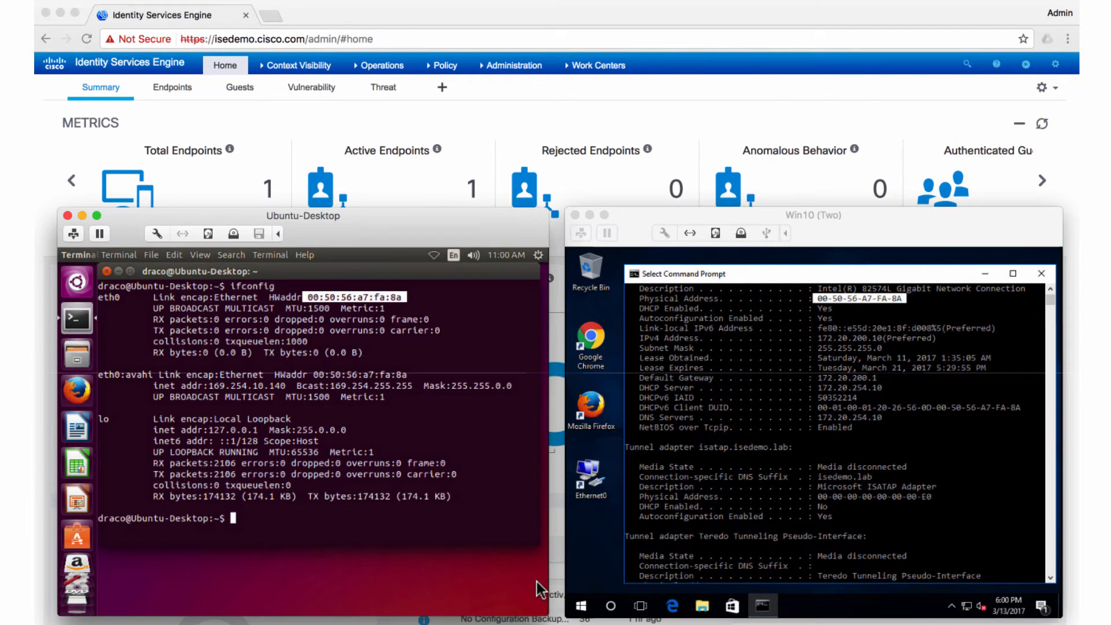
{"action": "mouse_move", "coordinate": [519, 548]}
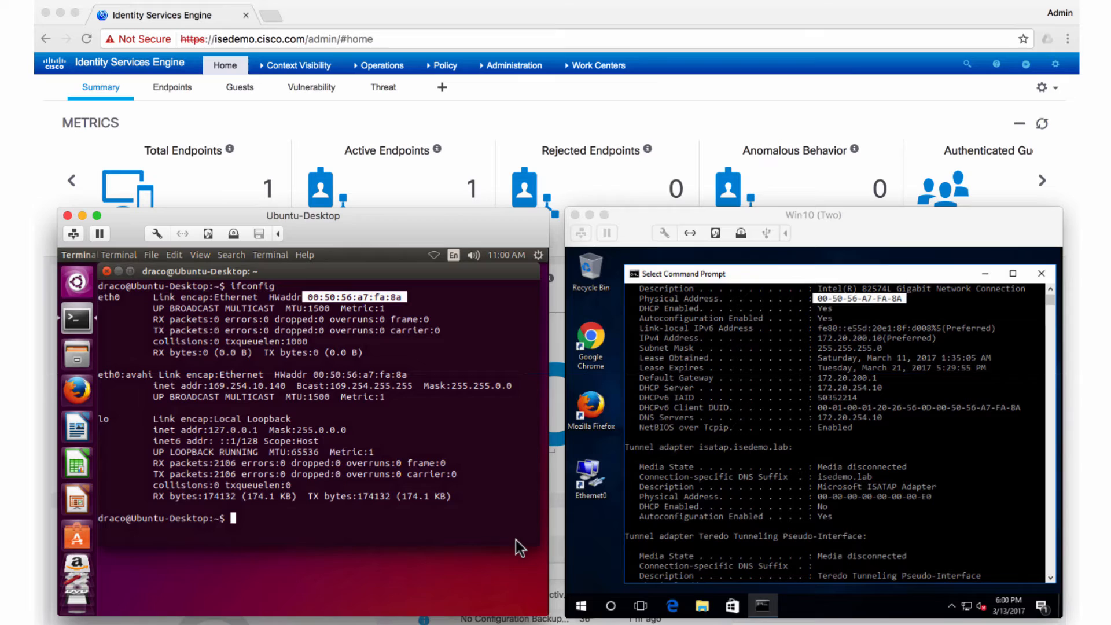
{"action": "mouse_move", "coordinate": [511, 428]}
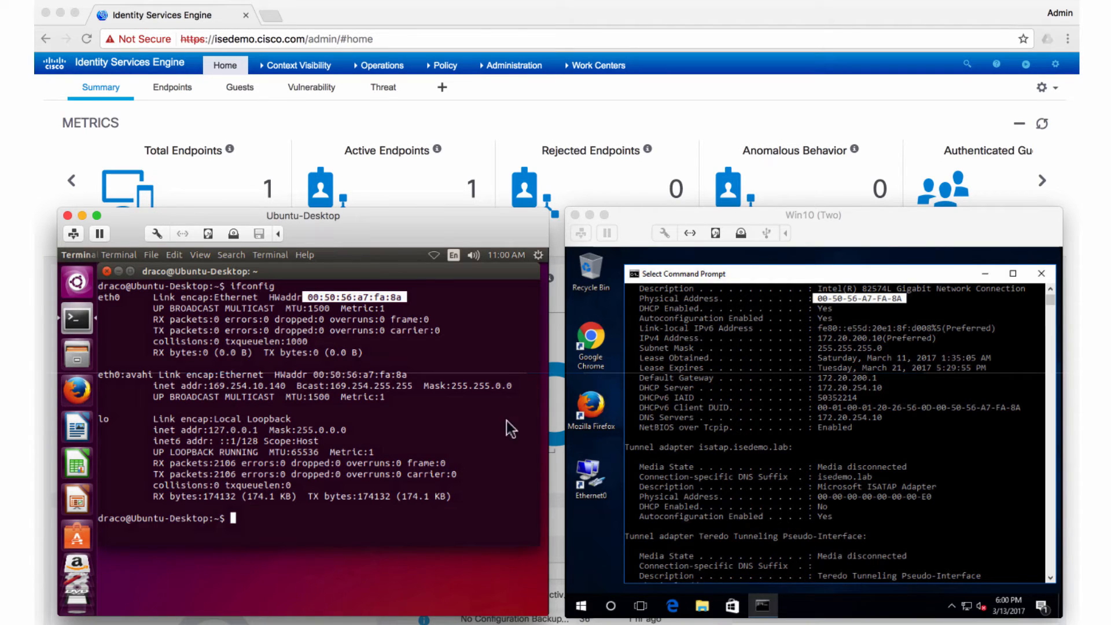
{"action": "mouse_move", "coordinate": [476, 442]}
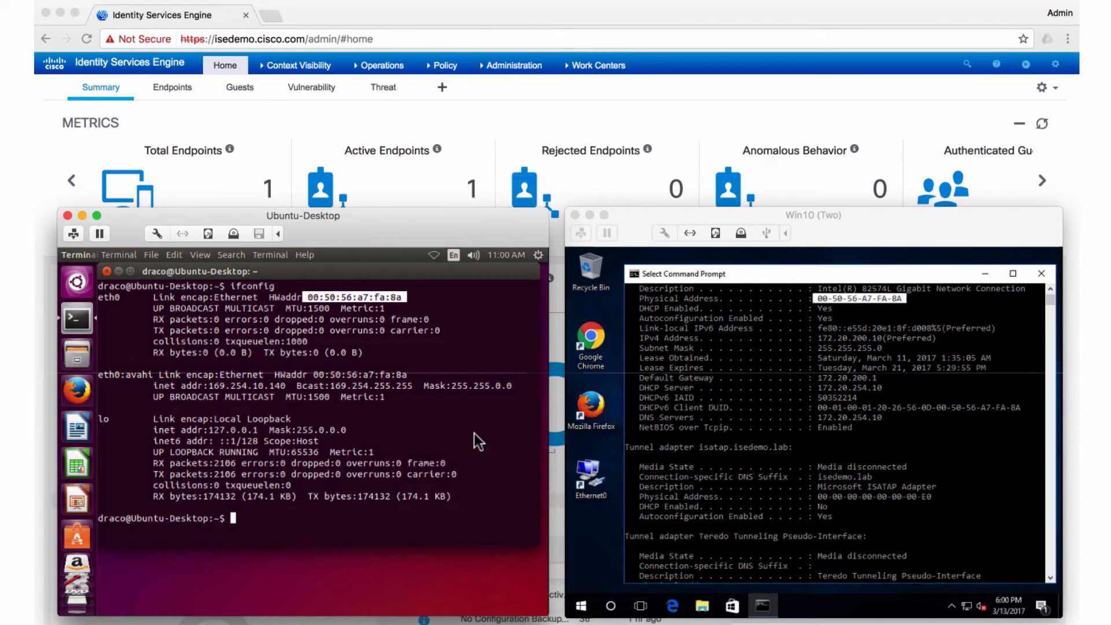
{"action": "mouse_move", "coordinate": [397, 308]}
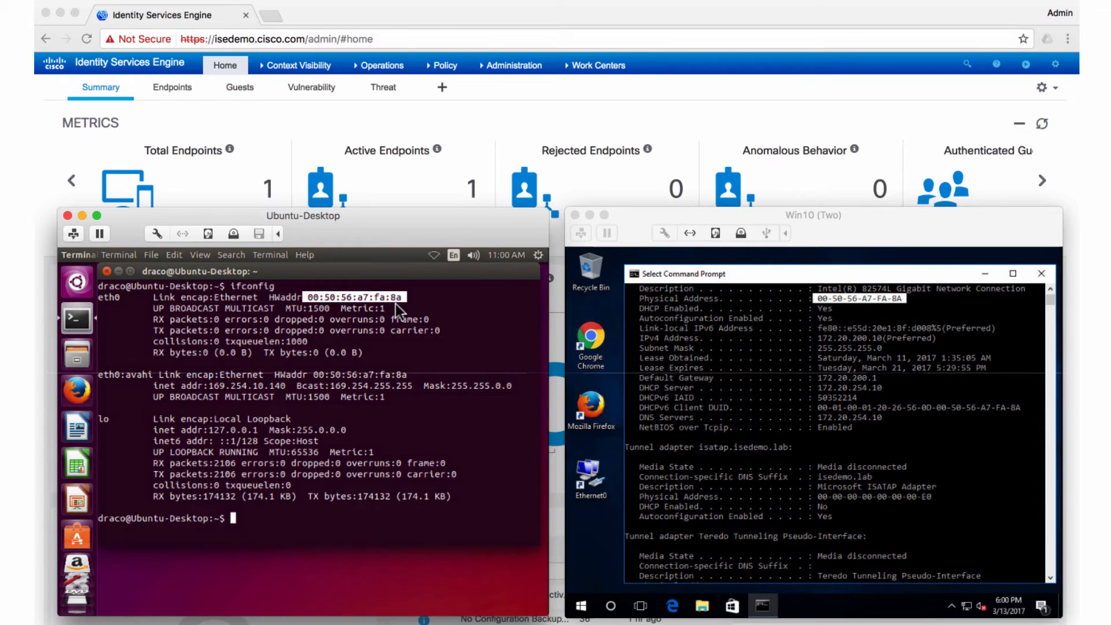
{"action": "mouse_move", "coordinate": [432, 307]}
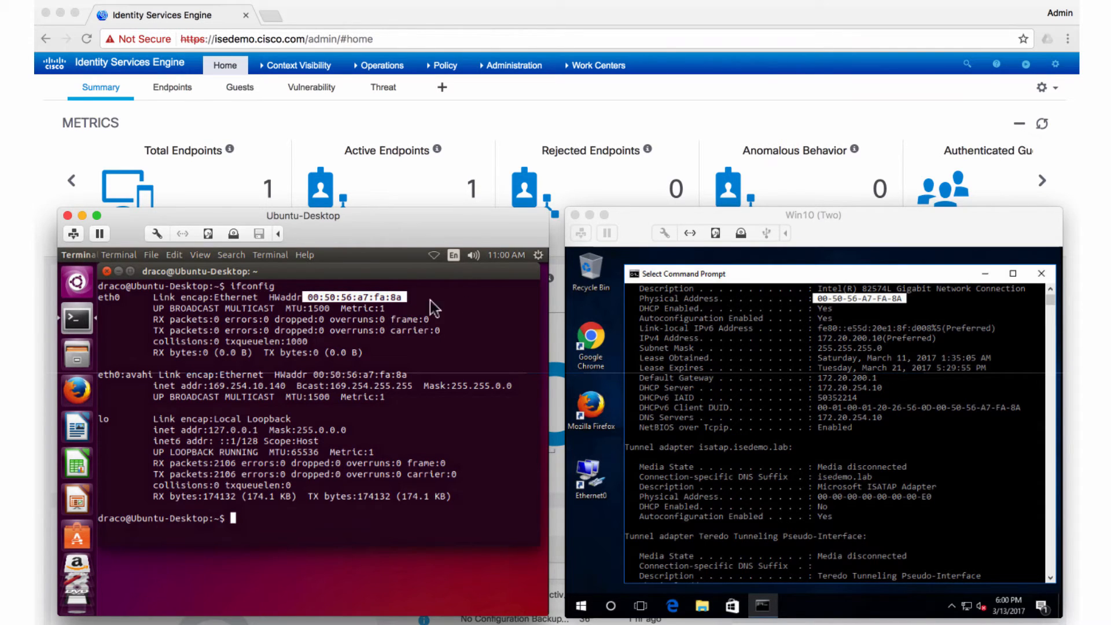
{"action": "mouse_move", "coordinate": [870, 318]}
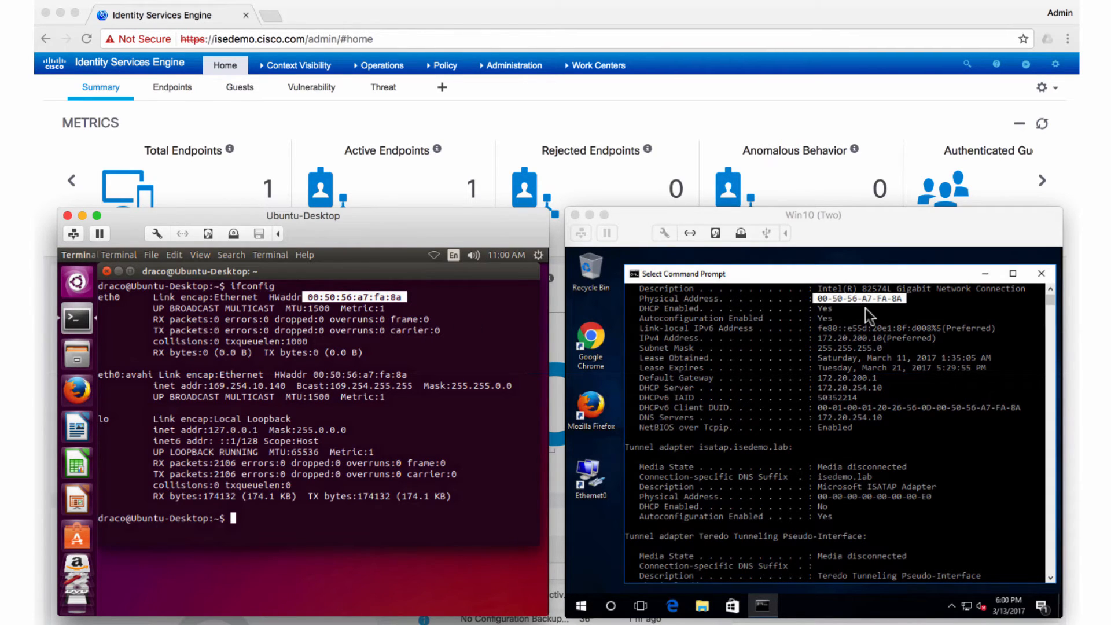
{"action": "mouse_move", "coordinate": [501, 356]}
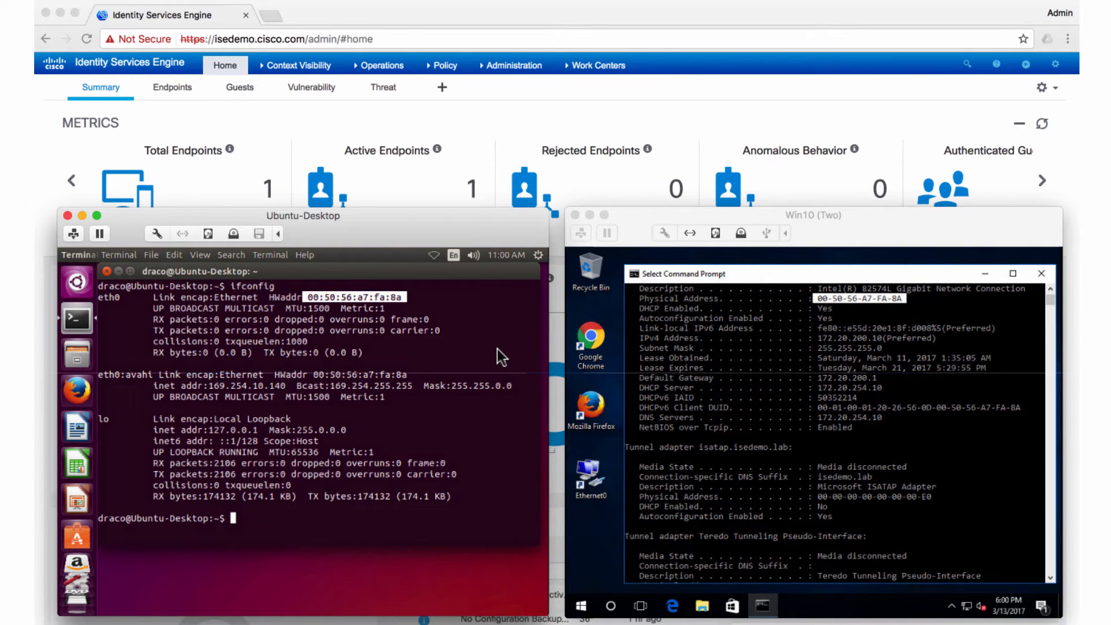
{"action": "mouse_move", "coordinate": [372, 290]}
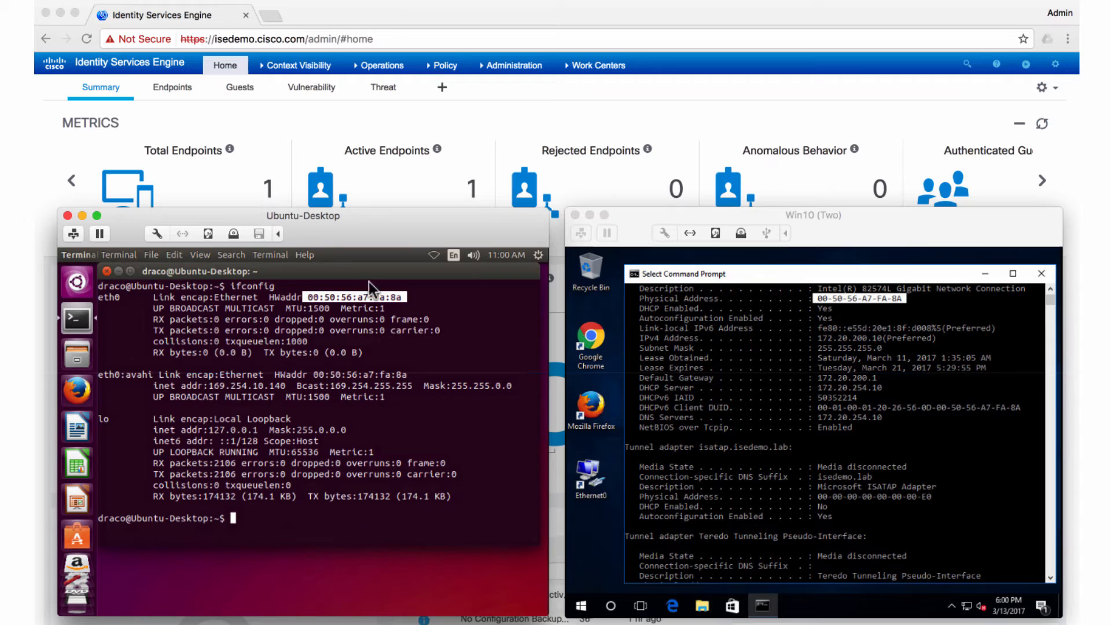
{"action": "mouse_move", "coordinate": [190, 244]}
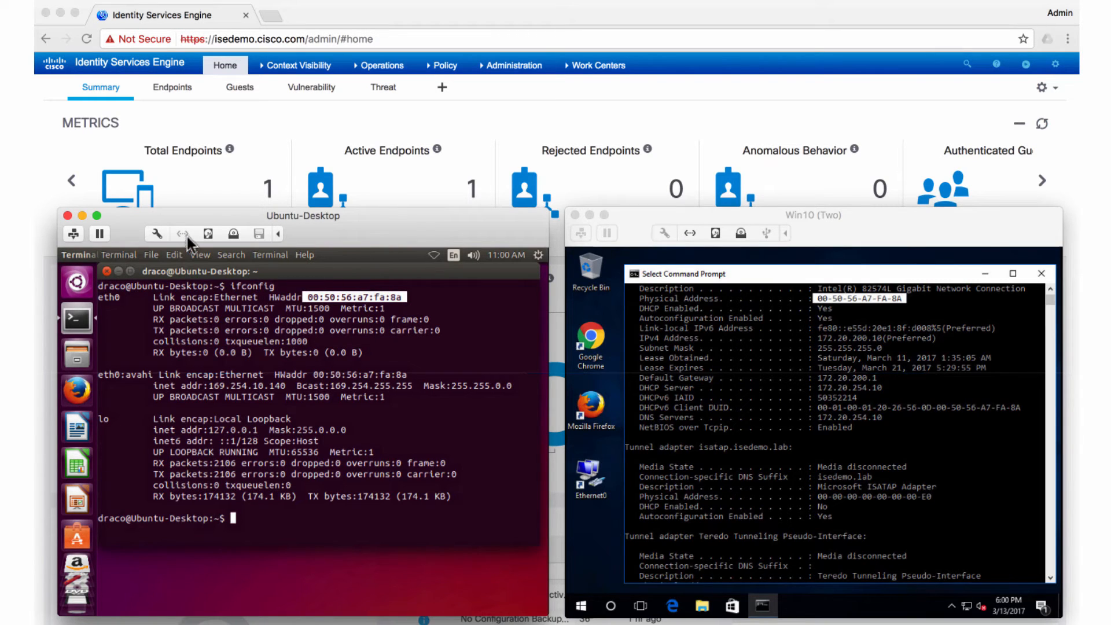
{"action": "mouse_move", "coordinate": [384, 260]}
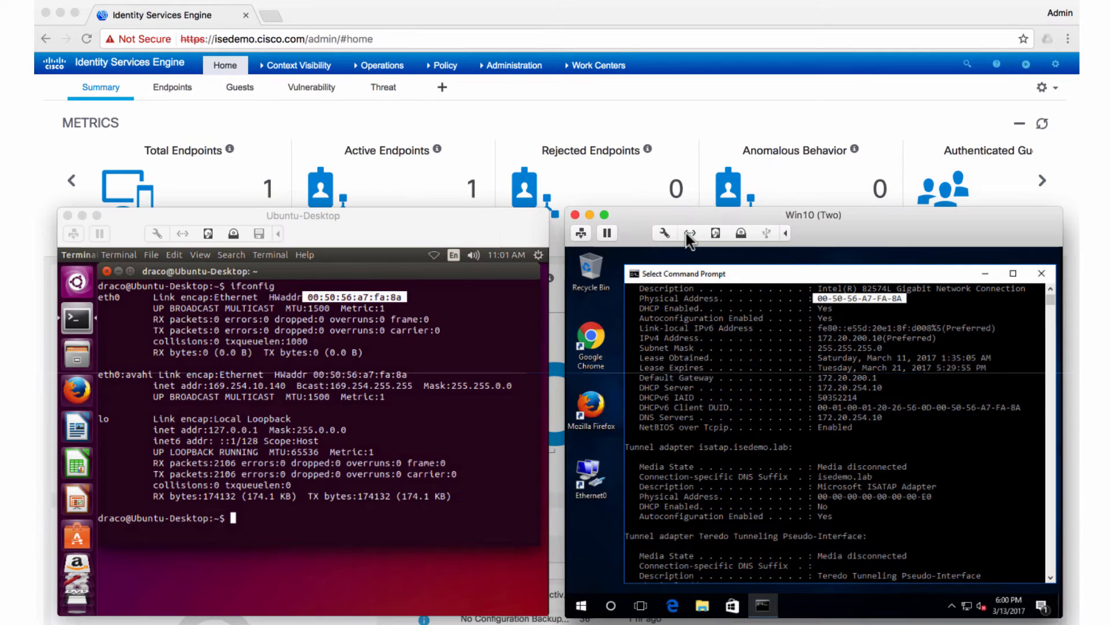
Connect the Ubuntu-Desktop VM's network adapter from the Fusion toolbar
{"action": "left_click", "coordinate": [690, 232]}
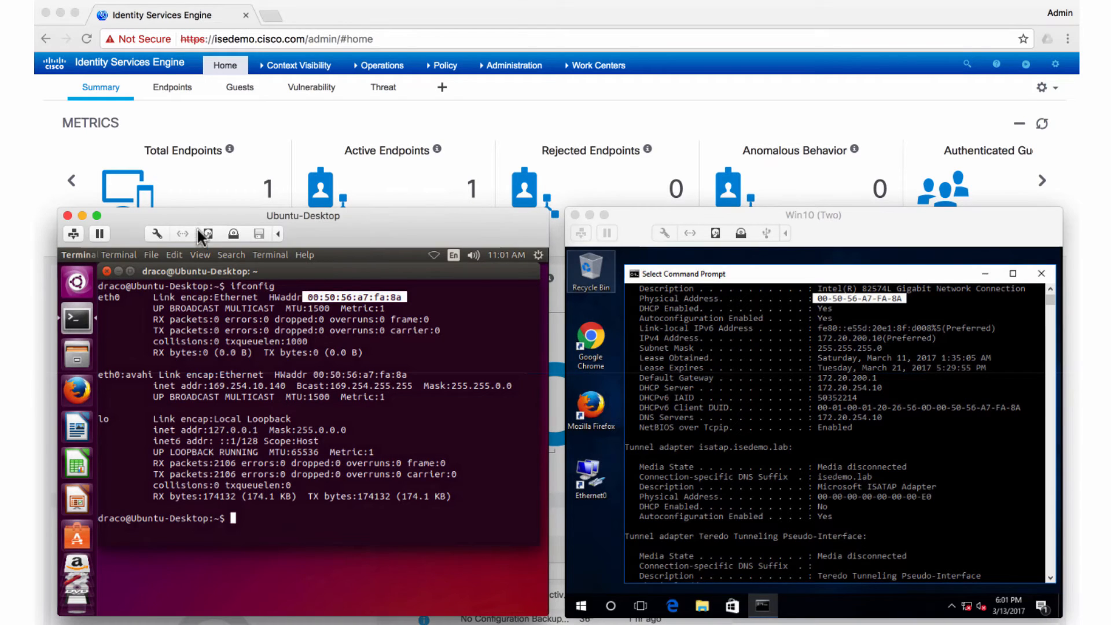
{"action": "left_click", "coordinate": [183, 233]}
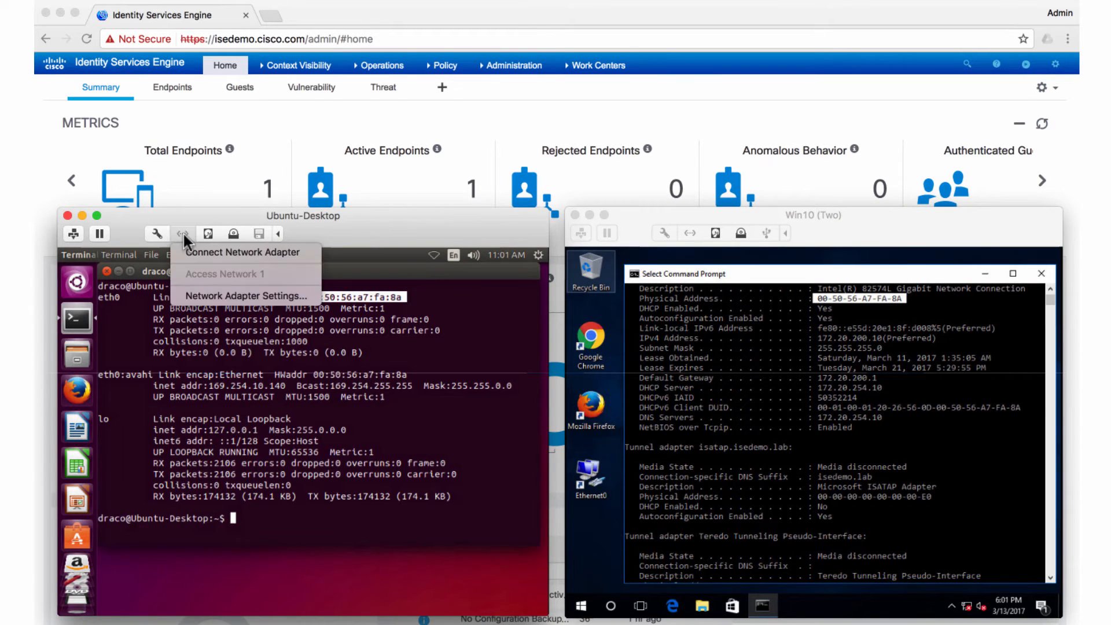
{"action": "mouse_move", "coordinate": [302, 263]}
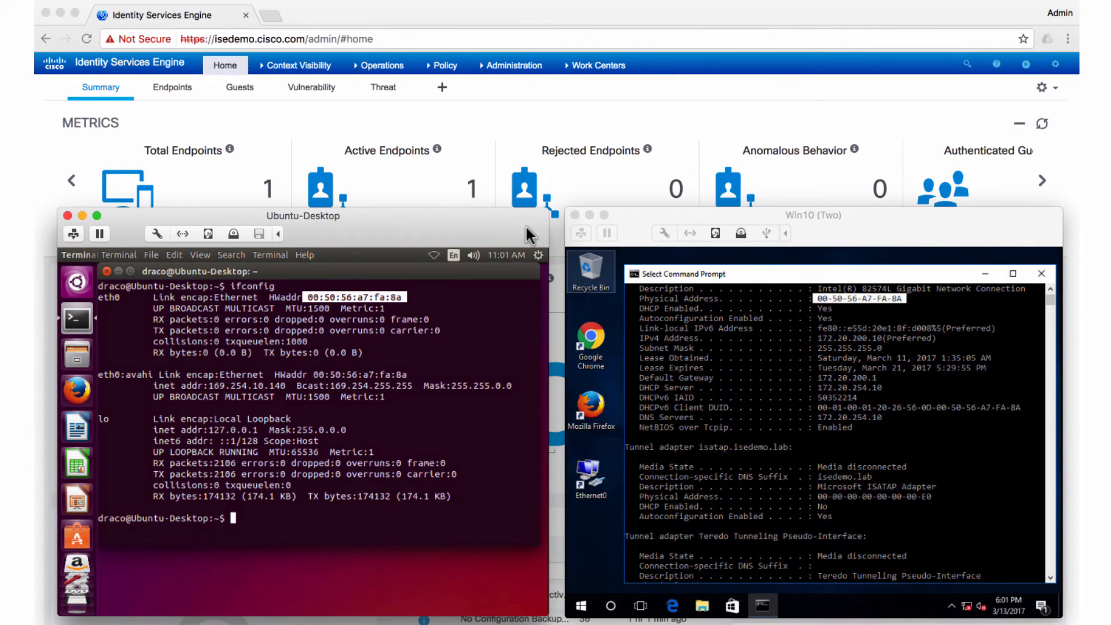
{"action": "mouse_move", "coordinate": [972, 163]}
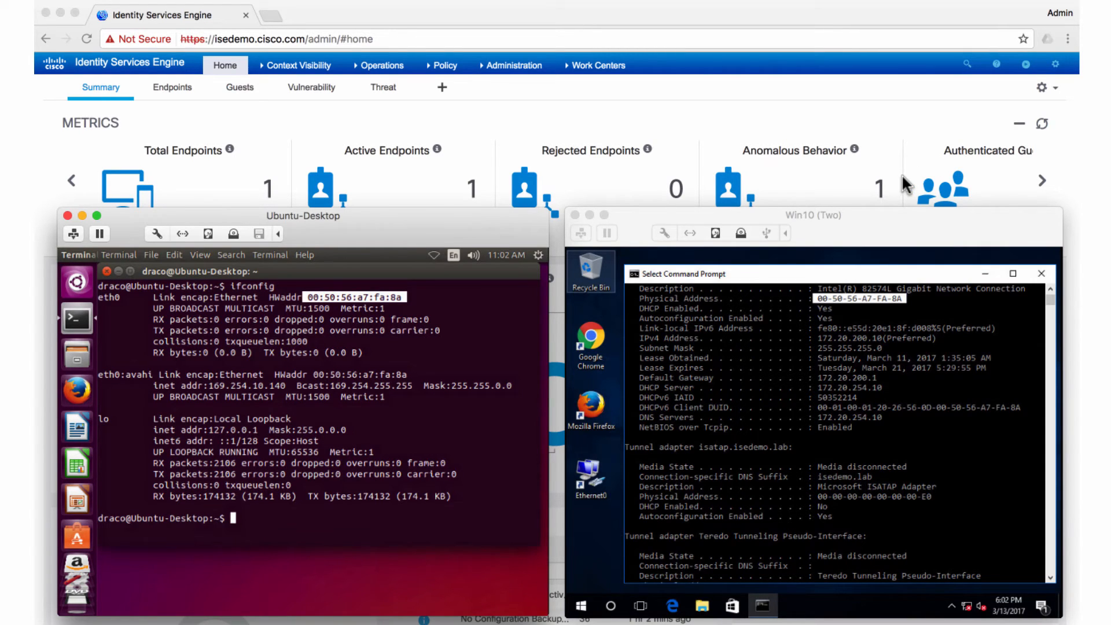
{"action": "mouse_move", "coordinate": [888, 202]}
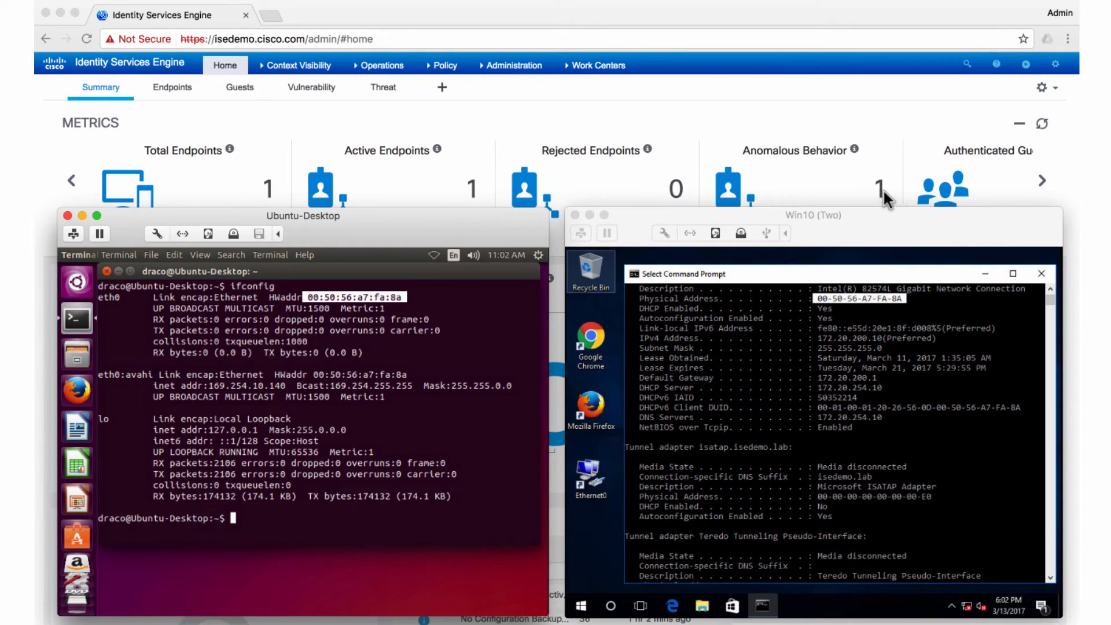
{"action": "mouse_move", "coordinate": [815, 195]}
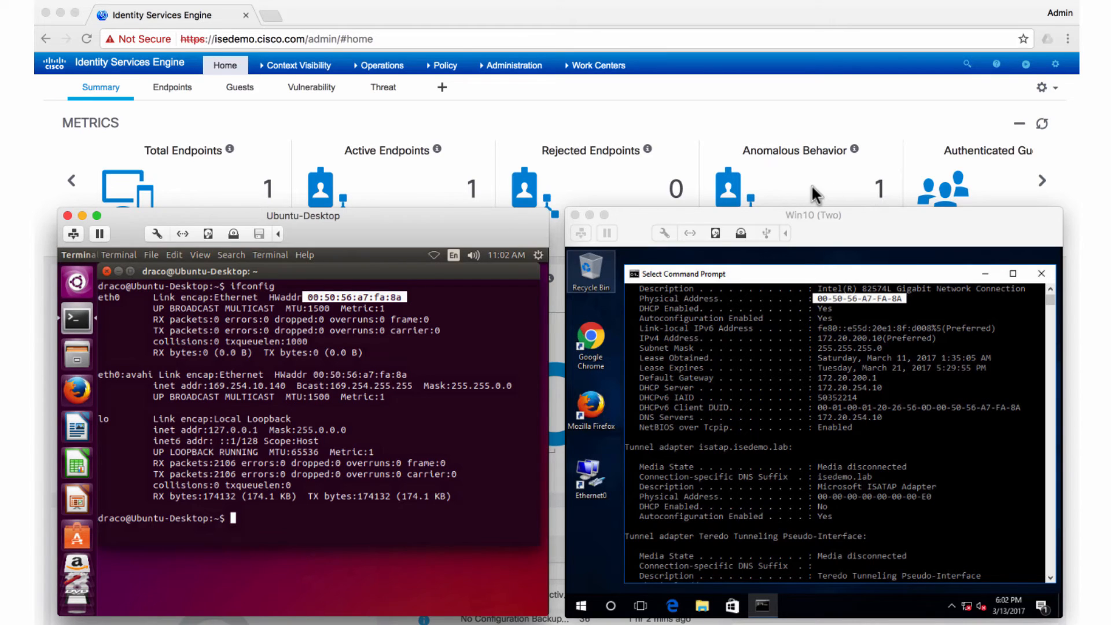
{"action": "mouse_move", "coordinate": [879, 201]}
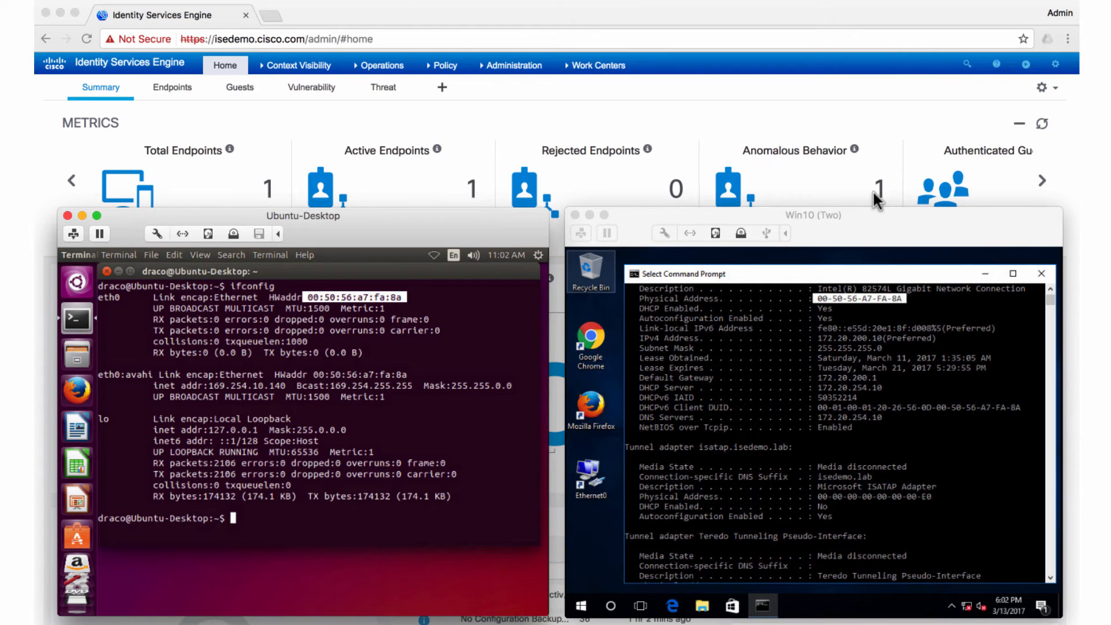
{"action": "mouse_move", "coordinate": [344, 304]}
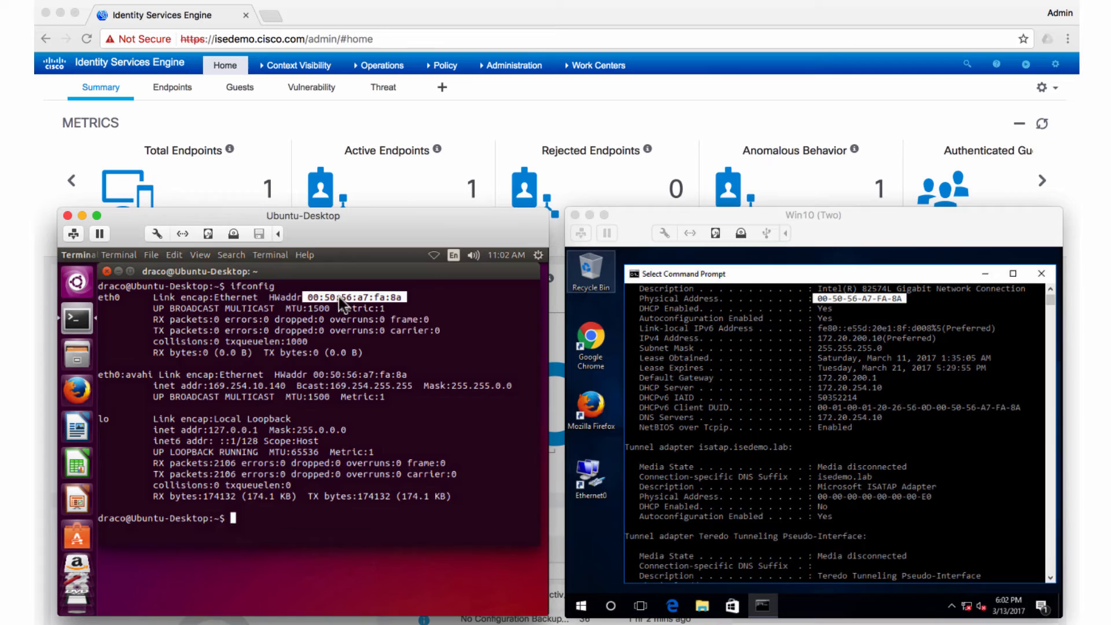
{"action": "mouse_move", "coordinate": [177, 311]}
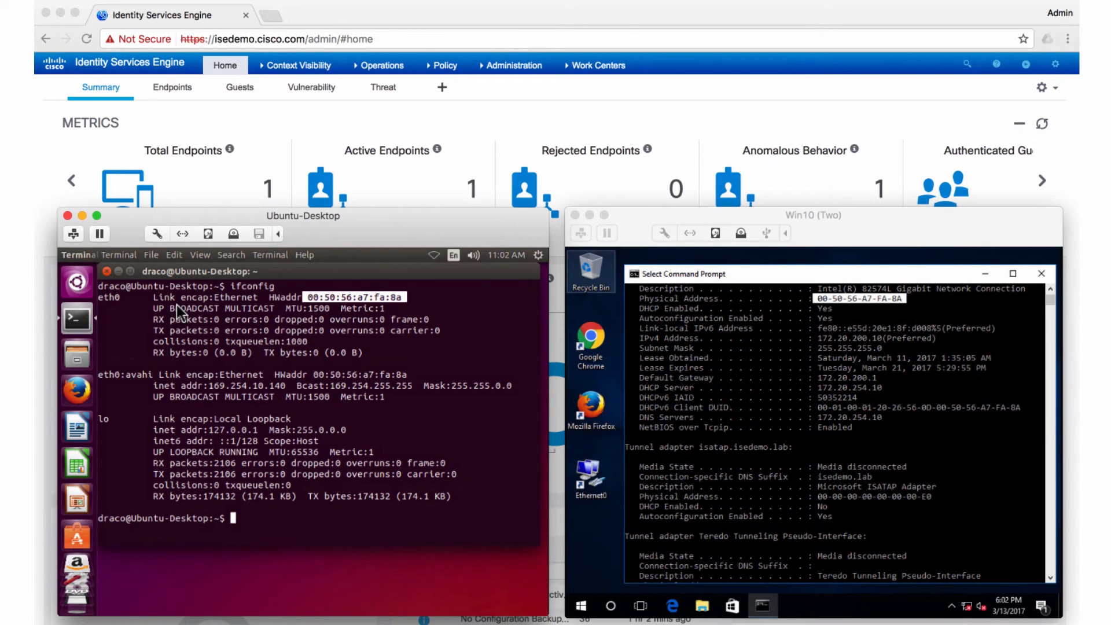
{"action": "mouse_move", "coordinate": [266, 233]}
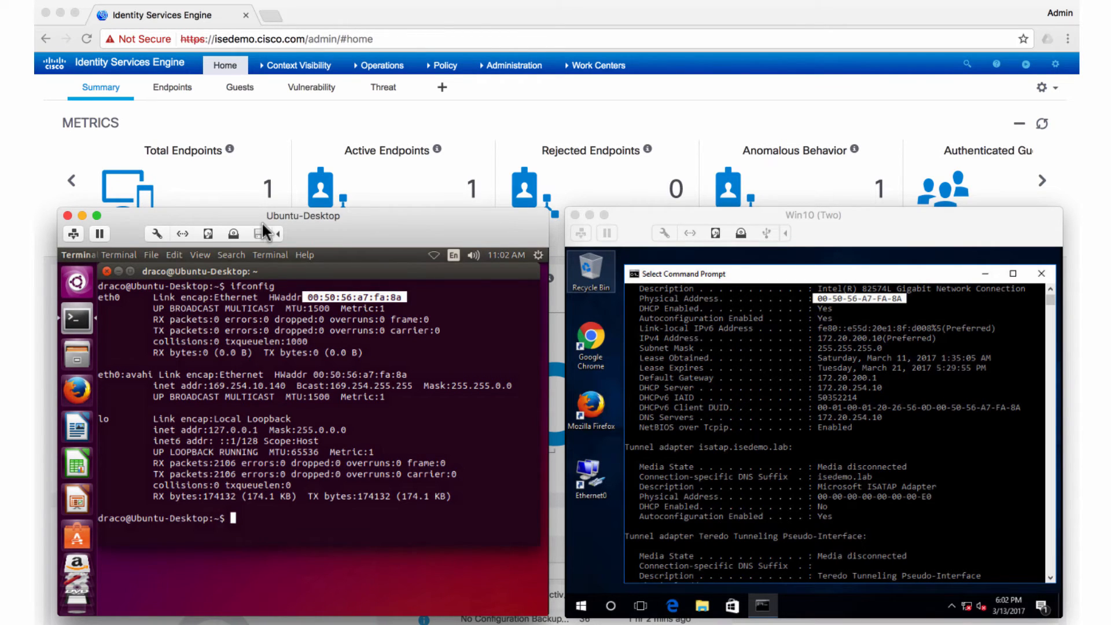
{"action": "mouse_move", "coordinate": [467, 108]}
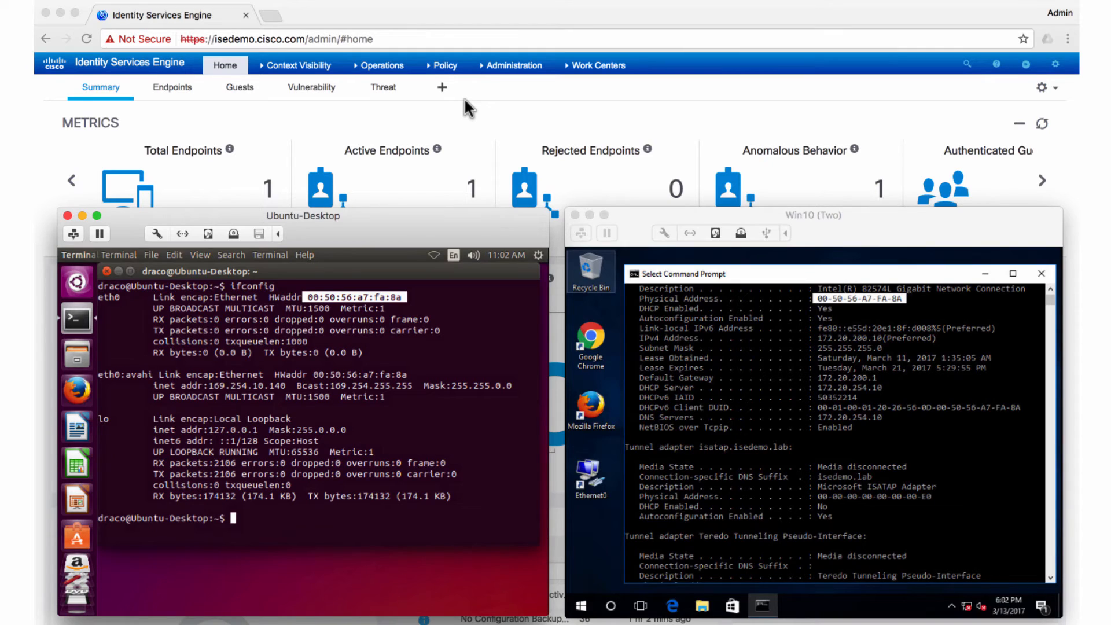
{"action": "mouse_move", "coordinate": [455, 118]}
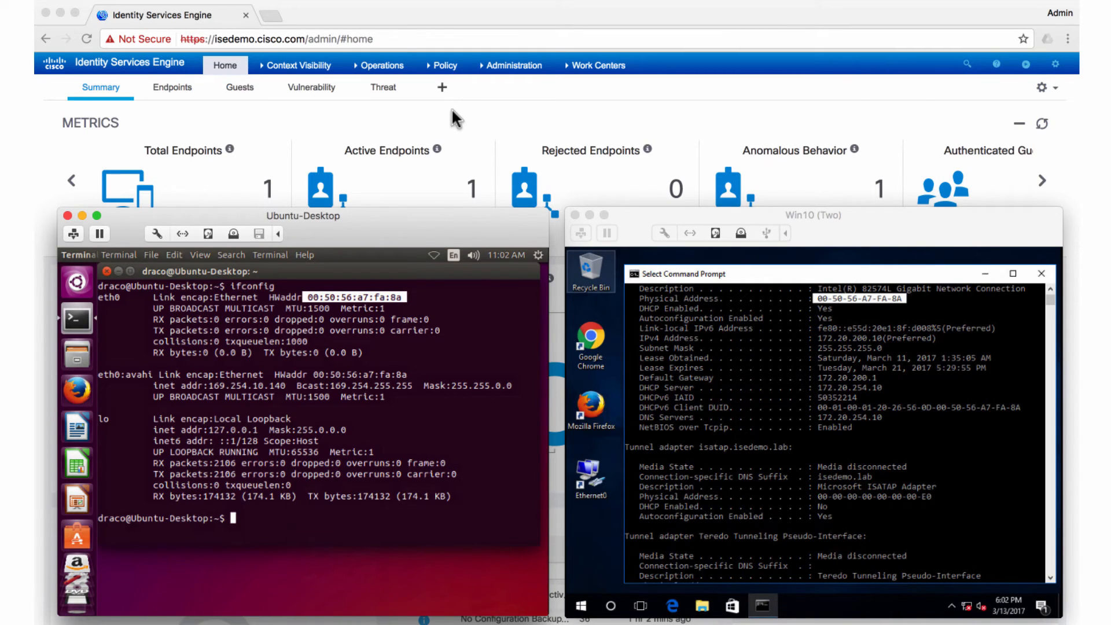
{"action": "mouse_move", "coordinate": [408, 153]}
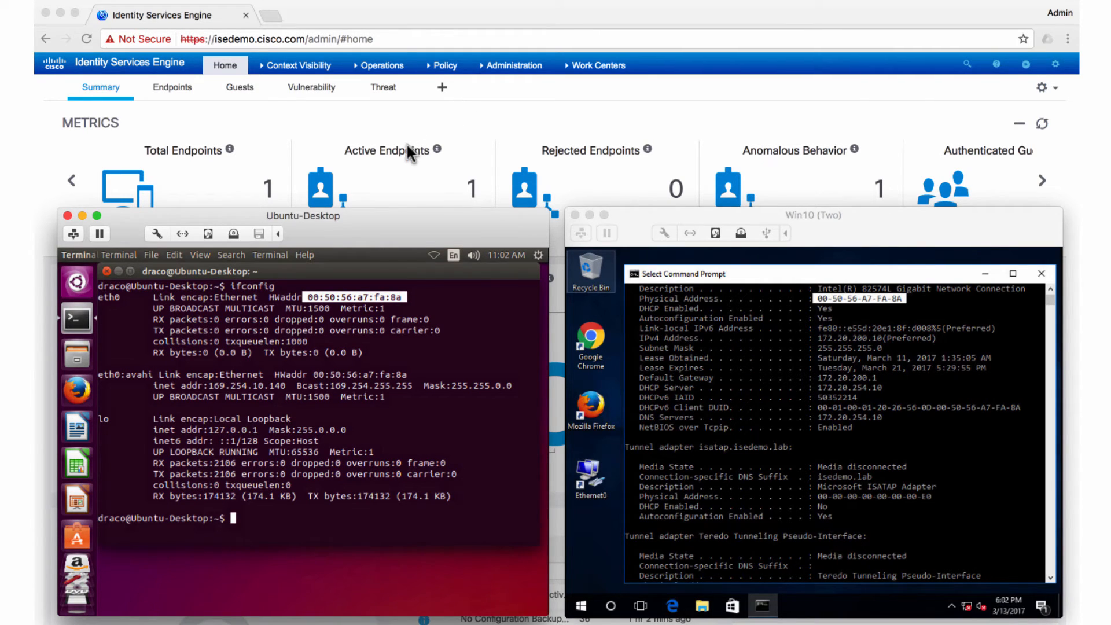
{"action": "mouse_move", "coordinate": [76, 398]}
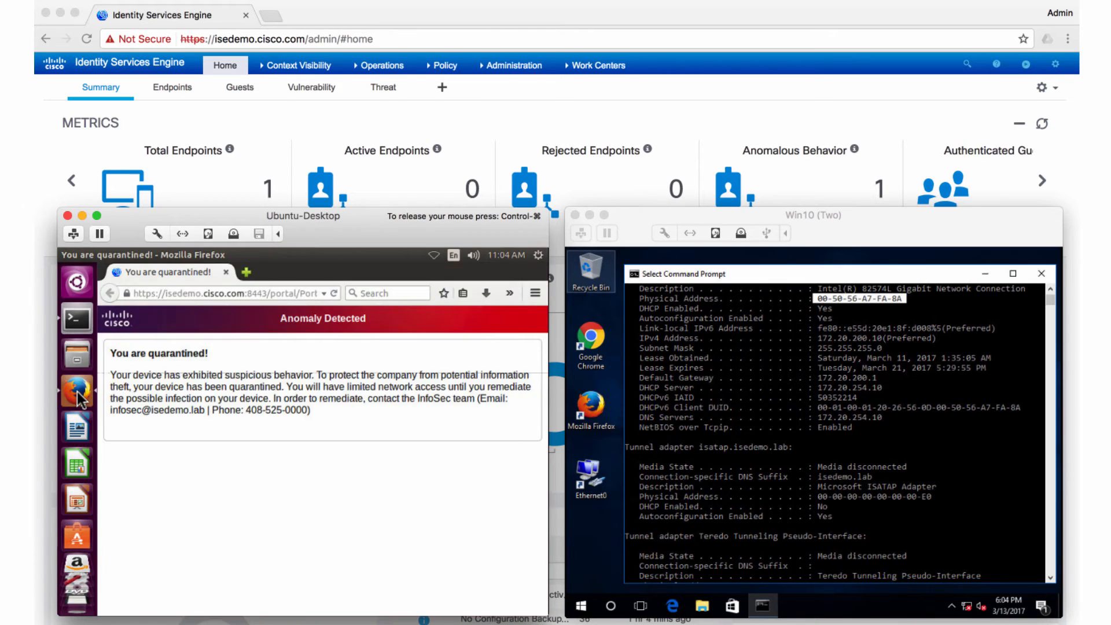
{"action": "mouse_move", "coordinate": [245, 451]}
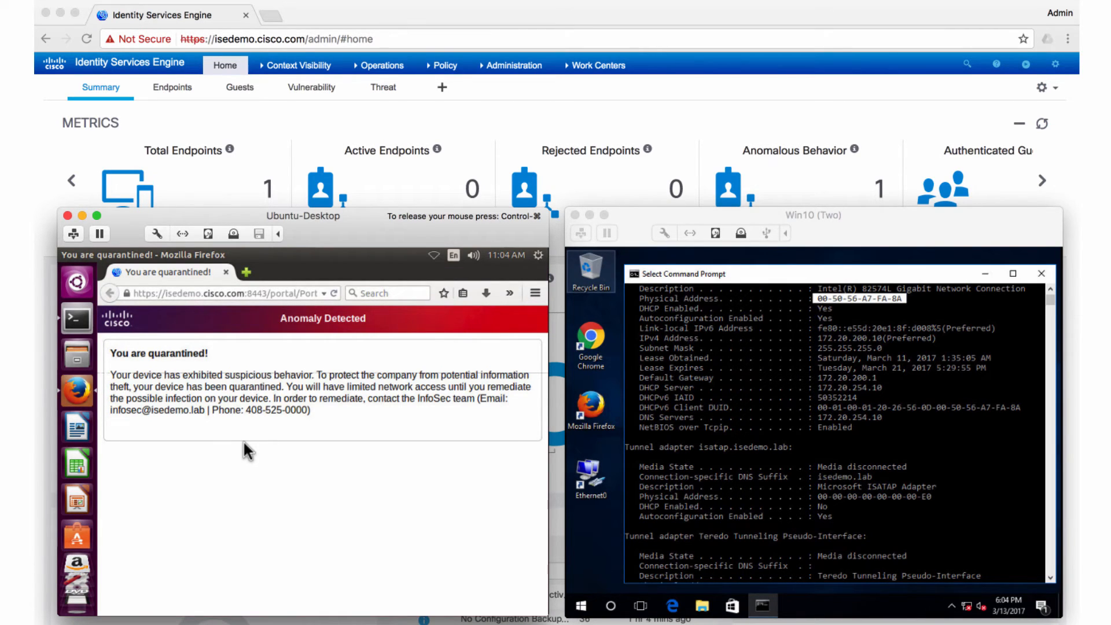
{"action": "mouse_move", "coordinate": [210, 234]}
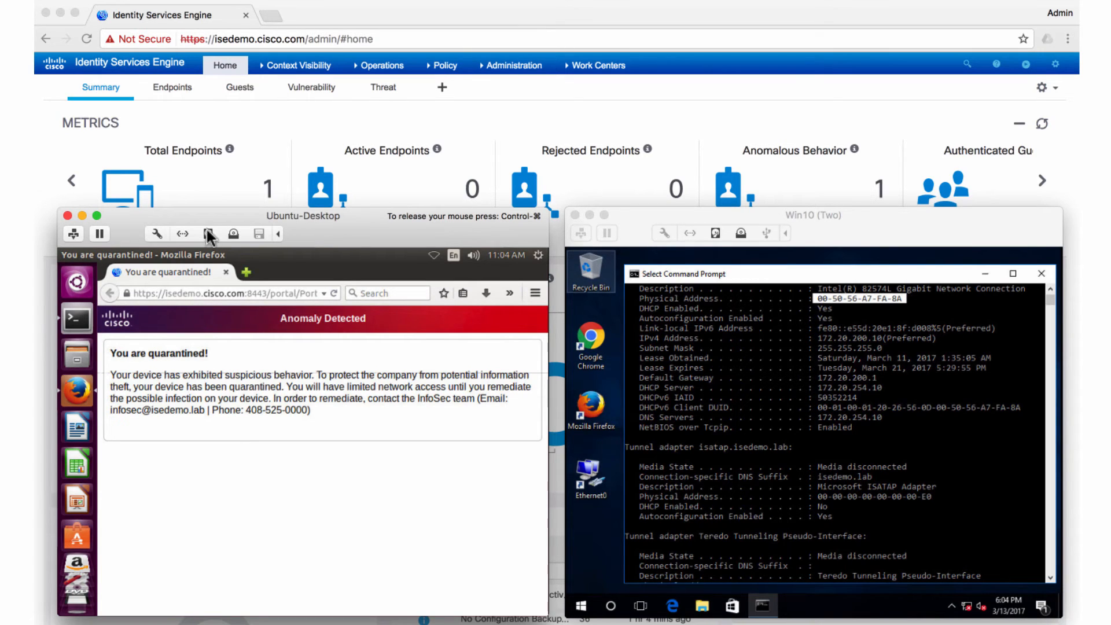
{"action": "mouse_move", "coordinate": [244, 327]}
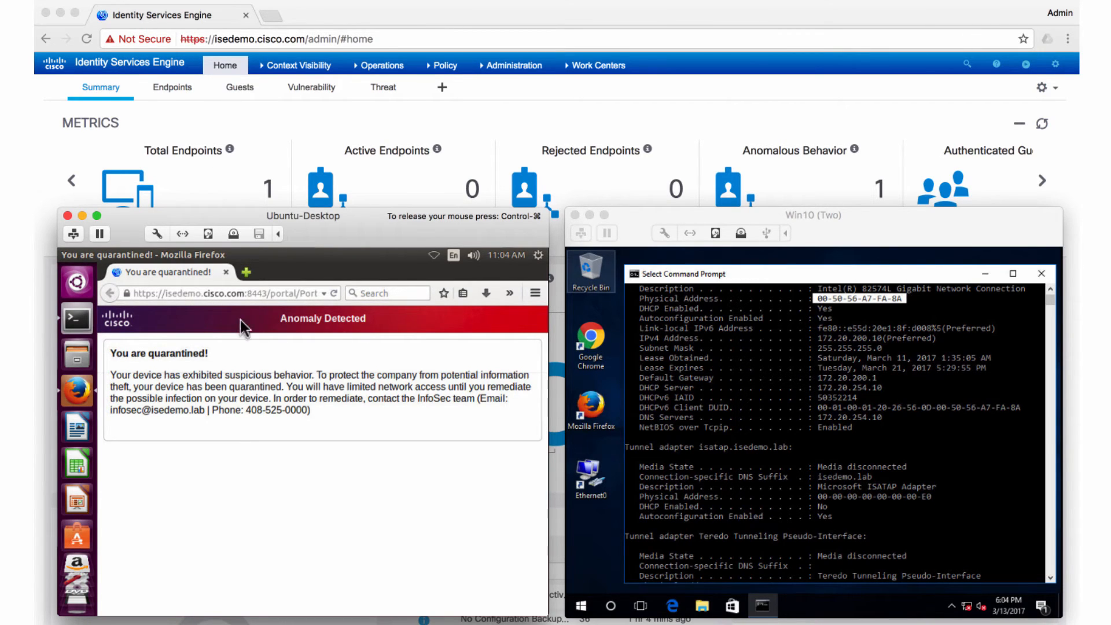
{"action": "mouse_move", "coordinate": [314, 345]}
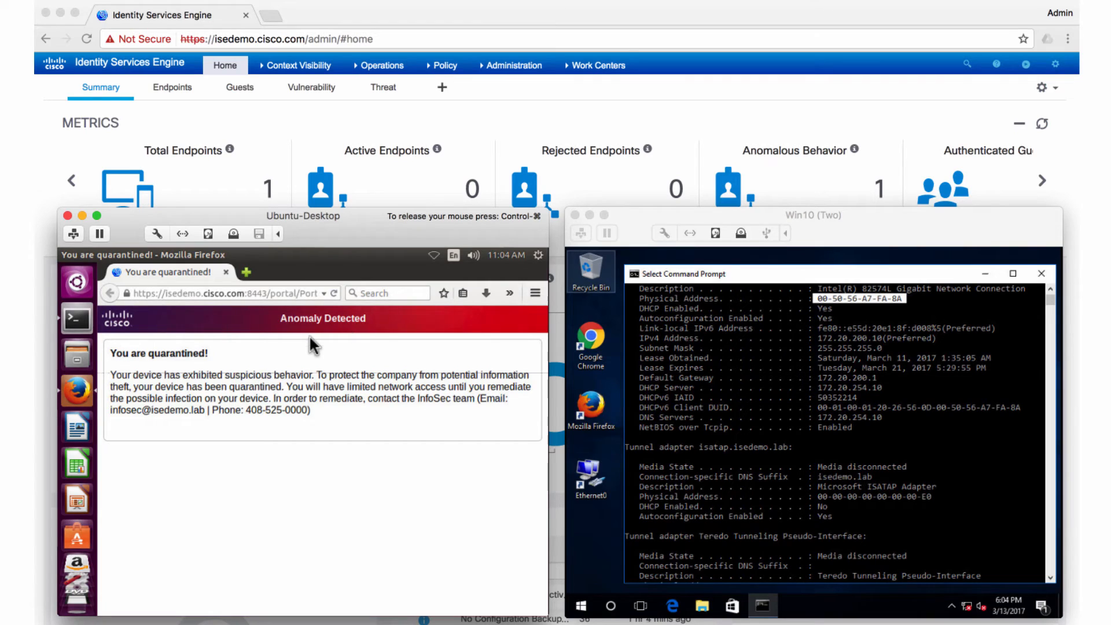
{"action": "mouse_move", "coordinate": [320, 337]}
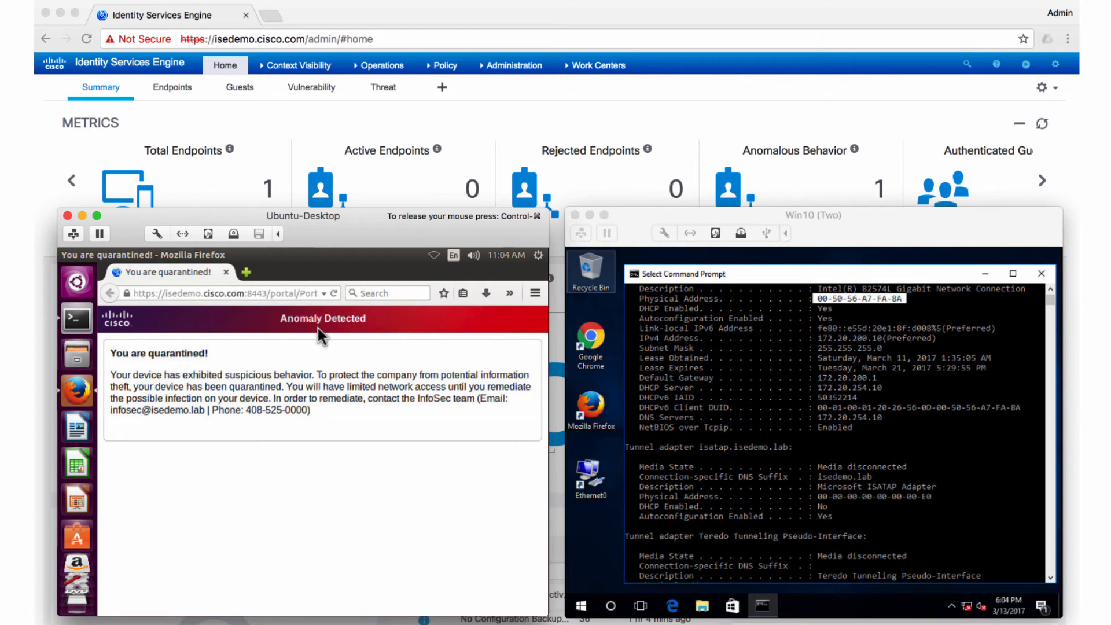
{"action": "mouse_move", "coordinate": [328, 340]}
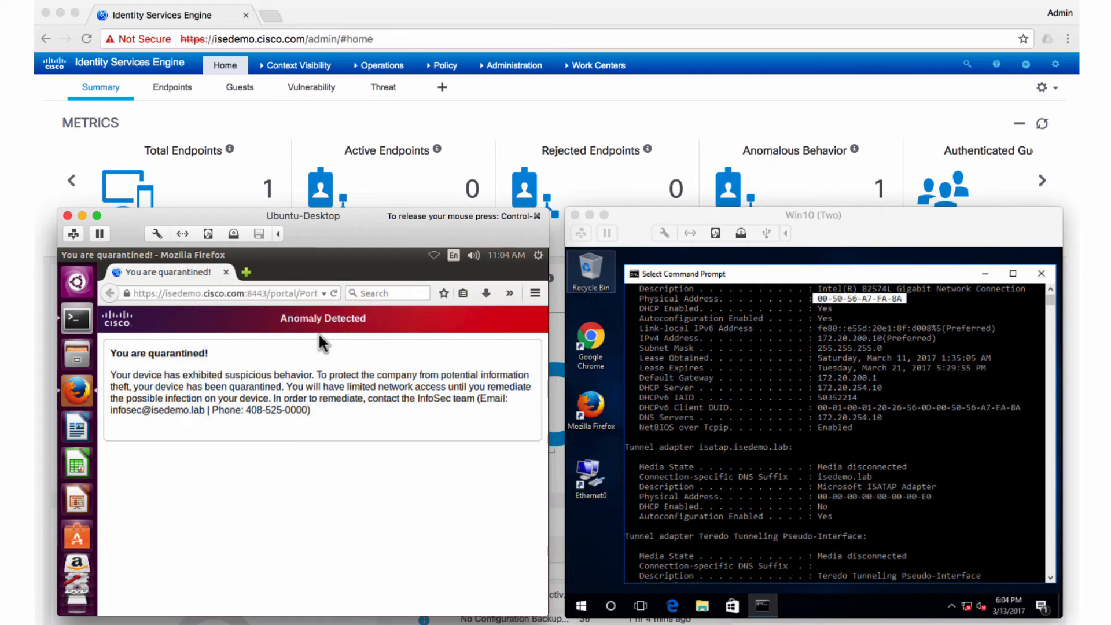
{"action": "mouse_move", "coordinate": [758, 113]}
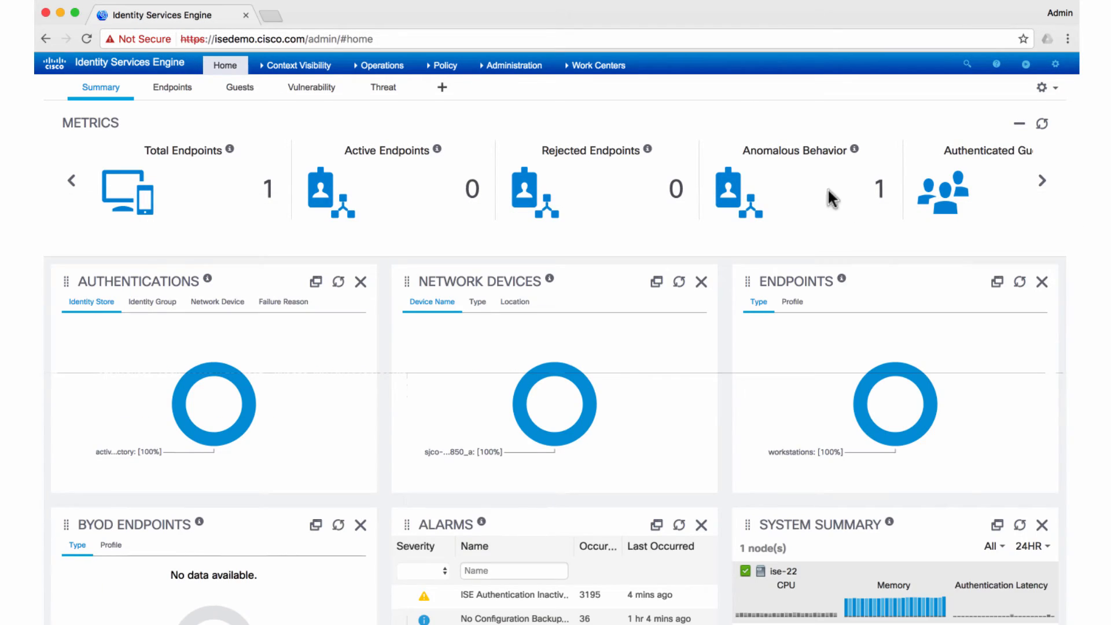
View the anomalous endpoints list and select endpoint 00:50:56:A7:FA:8A with its Ubuntu-Workstation profile
{"action": "left_click", "coordinate": [879, 190]}
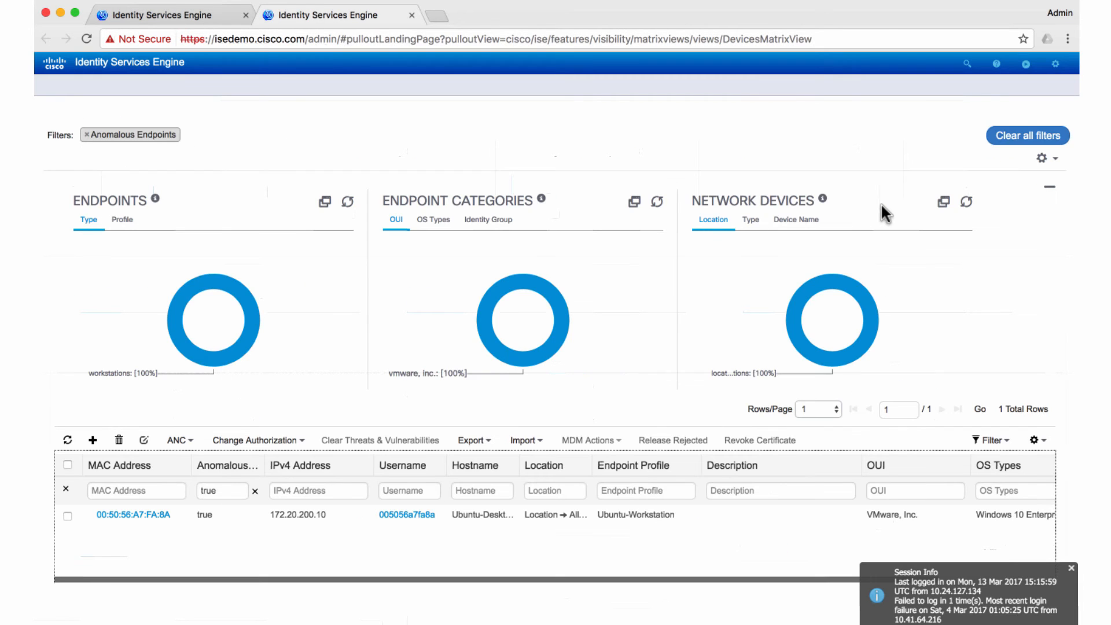
{"action": "left_click", "coordinate": [1071, 567]}
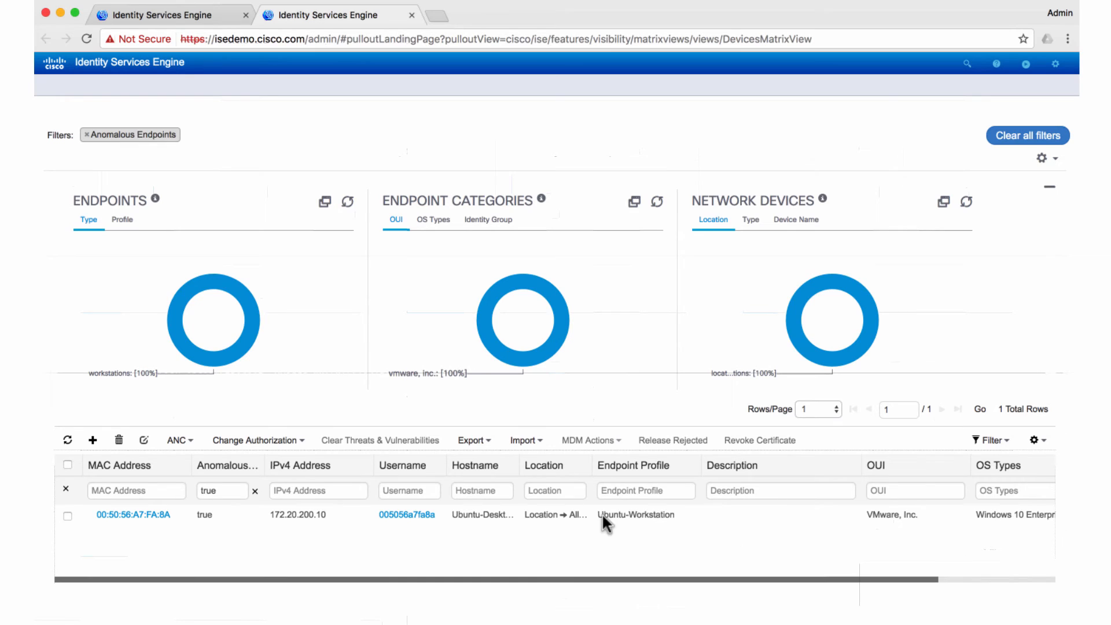
{"action": "double_click", "coordinate": [203, 514]}
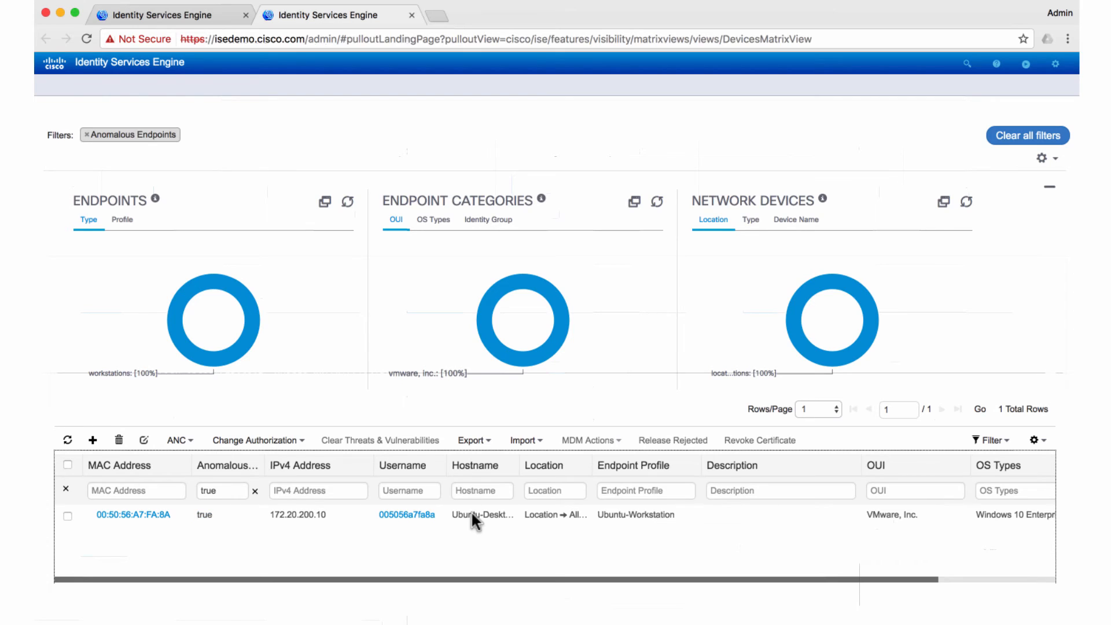
{"action": "mouse_move", "coordinate": [476, 528]}
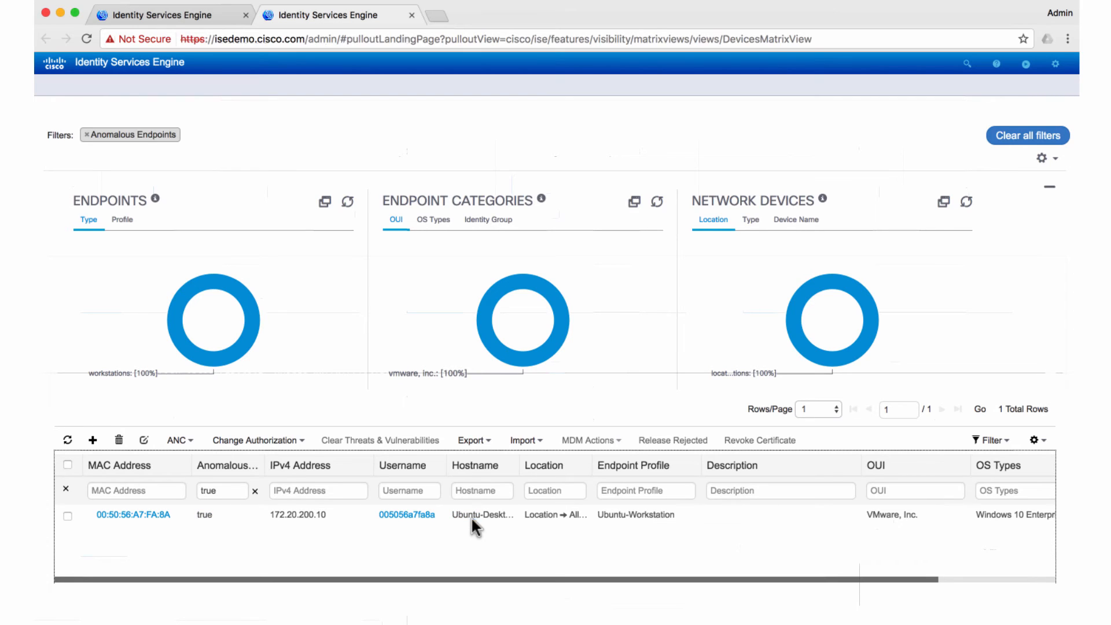
{"action": "double_click", "coordinate": [635, 514]}
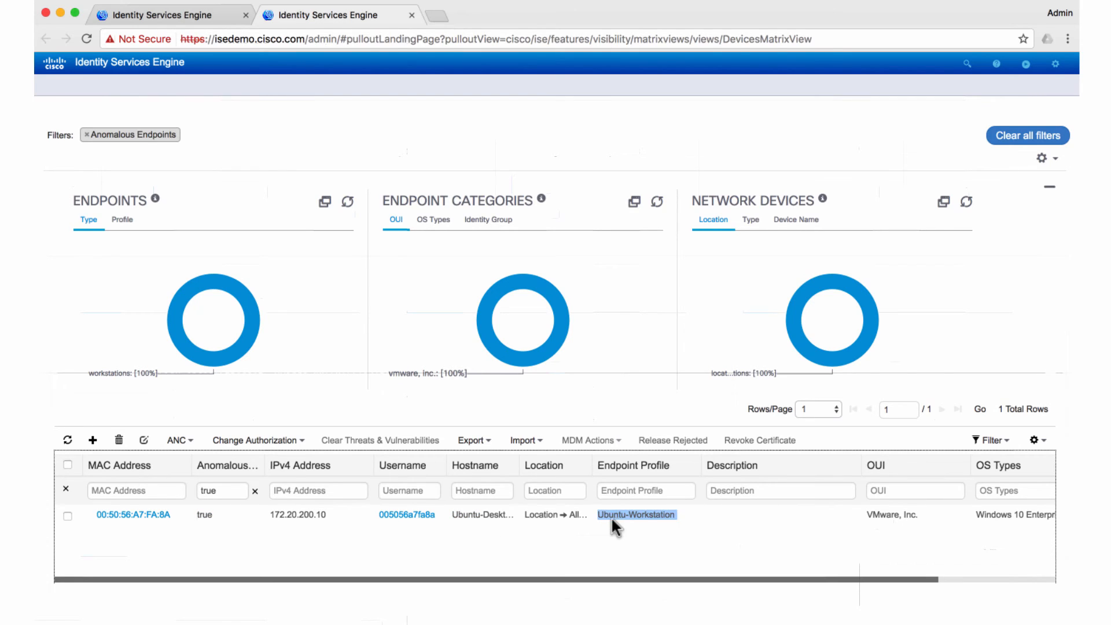
{"action": "mouse_move", "coordinate": [637, 532]}
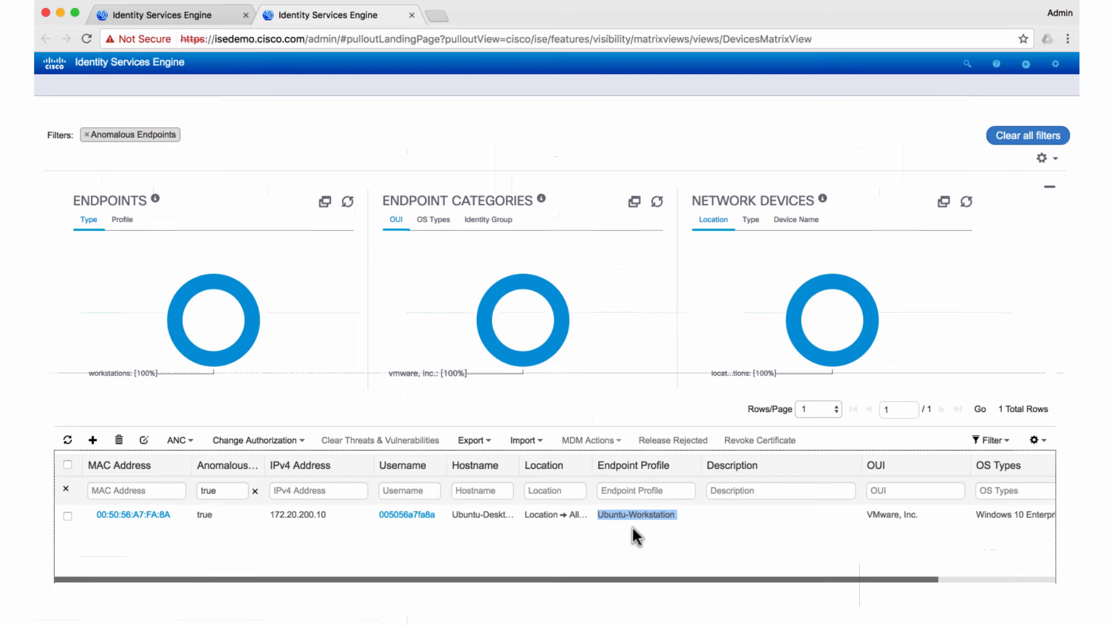
{"action": "mouse_move", "coordinate": [628, 542]}
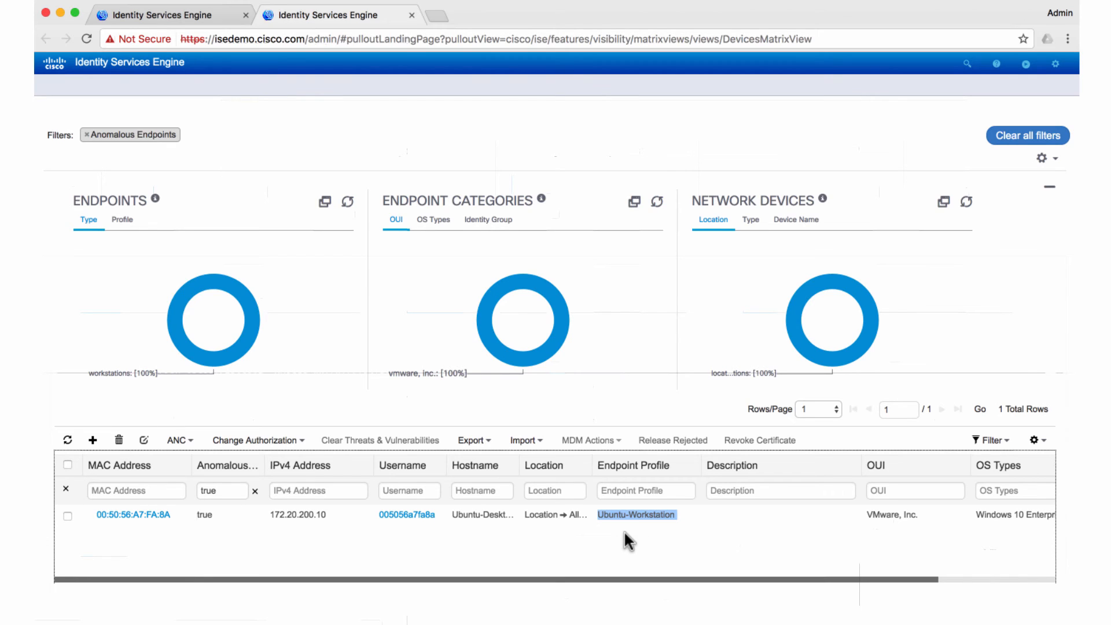
{"action": "mouse_move", "coordinate": [476, 164]}
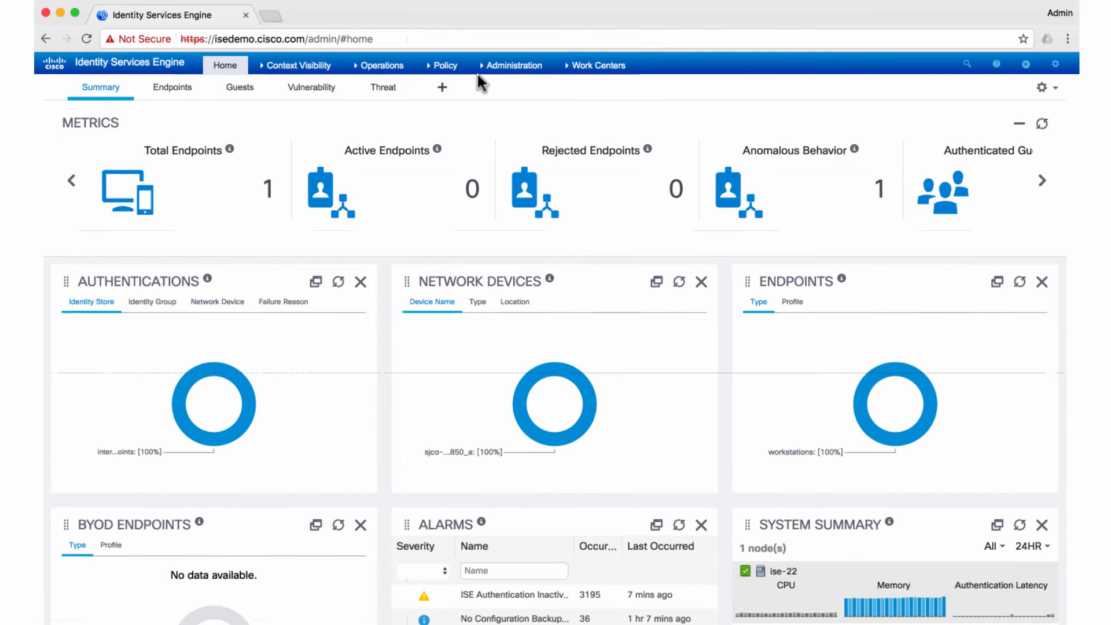
{"action": "mouse_move", "coordinate": [495, 74]}
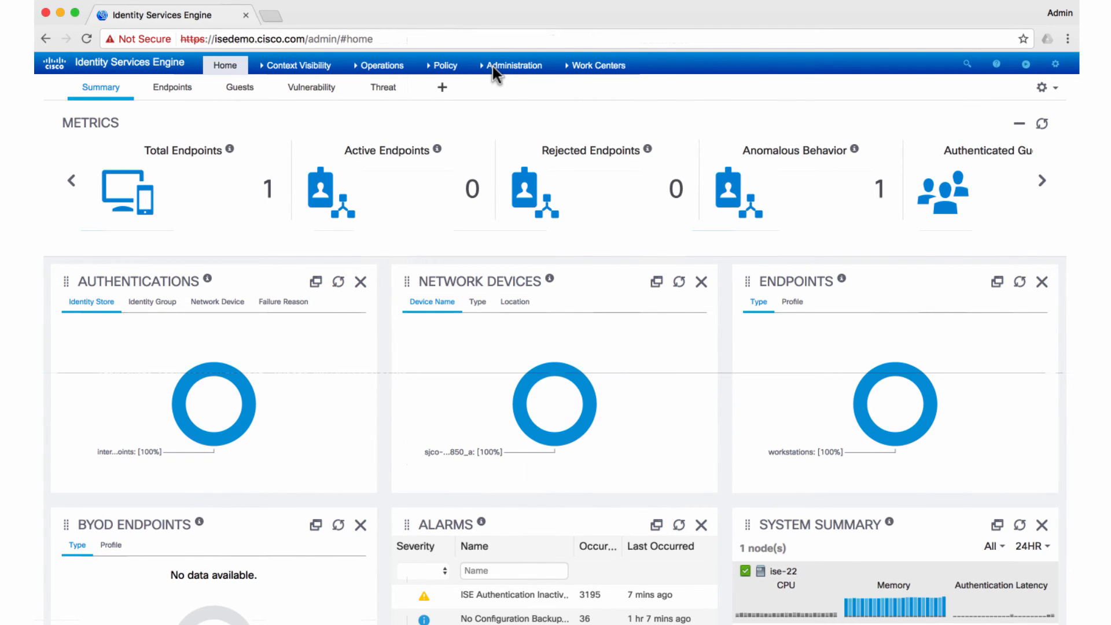
Go to Administration to reach the system profiling settings
{"action": "left_click", "coordinate": [511, 65]}
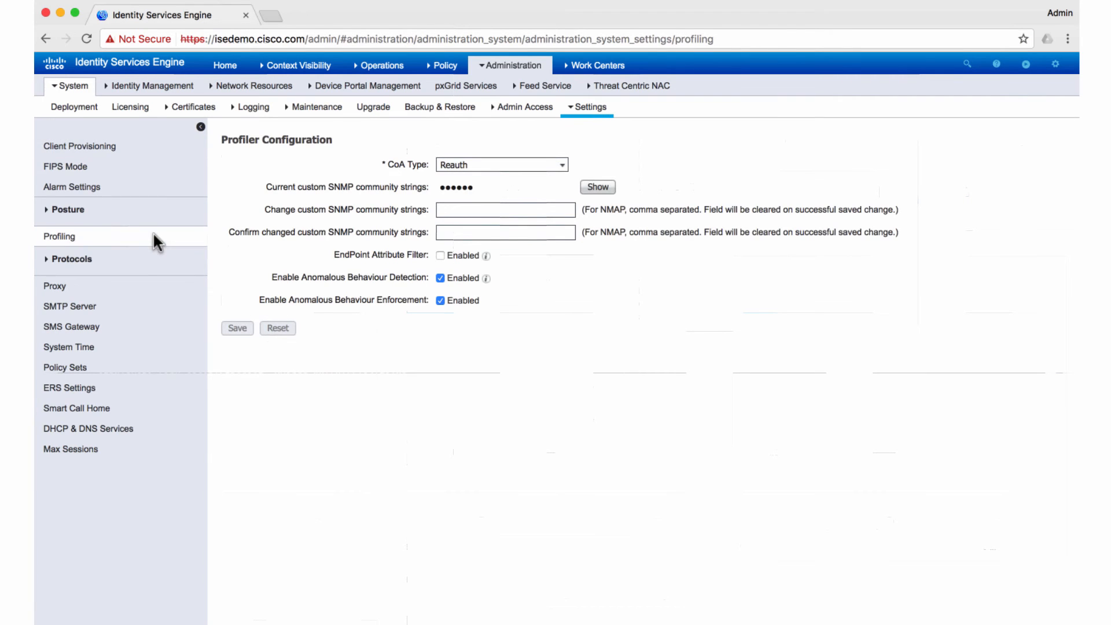
{"action": "mouse_move", "coordinate": [461, 349]}
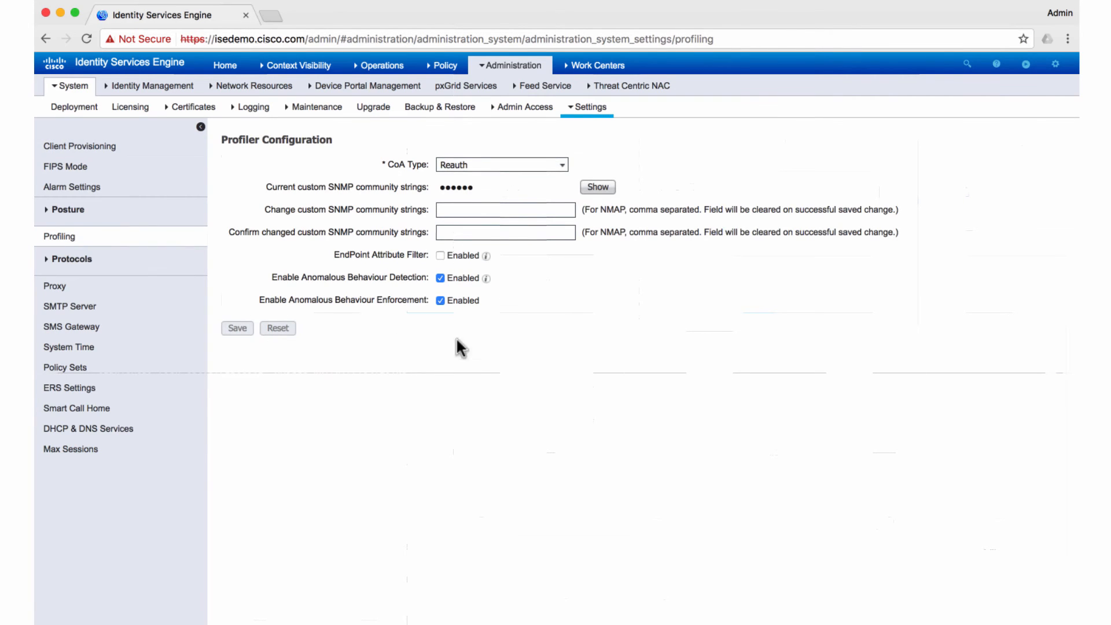
{"action": "mouse_move", "coordinate": [475, 348]}
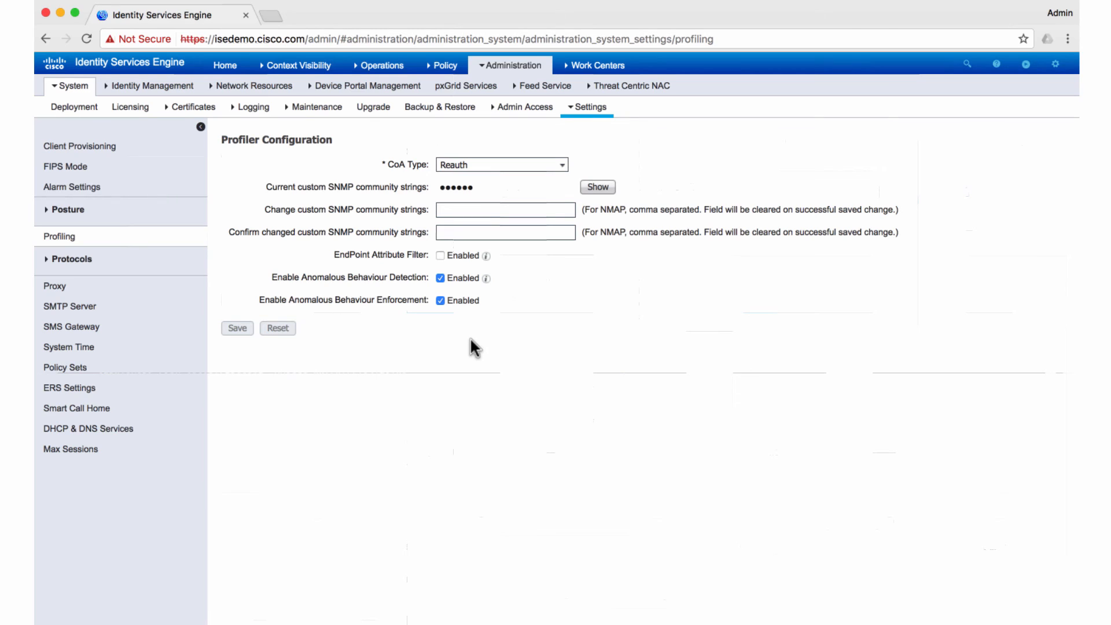
{"action": "mouse_move", "coordinate": [380, 288]}
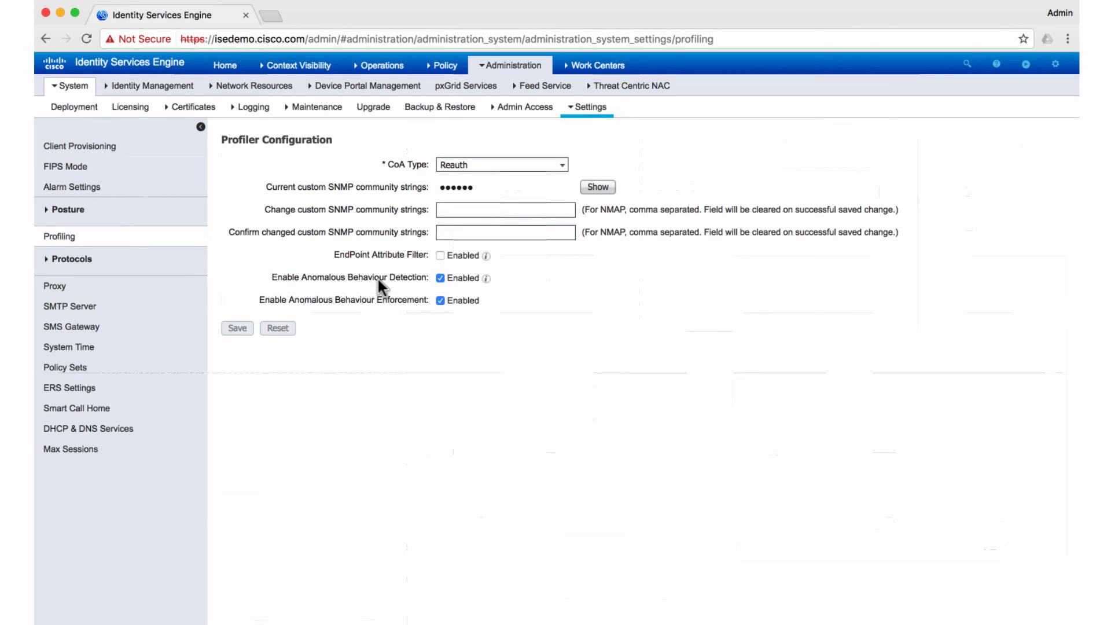
{"action": "mouse_move", "coordinate": [392, 294]}
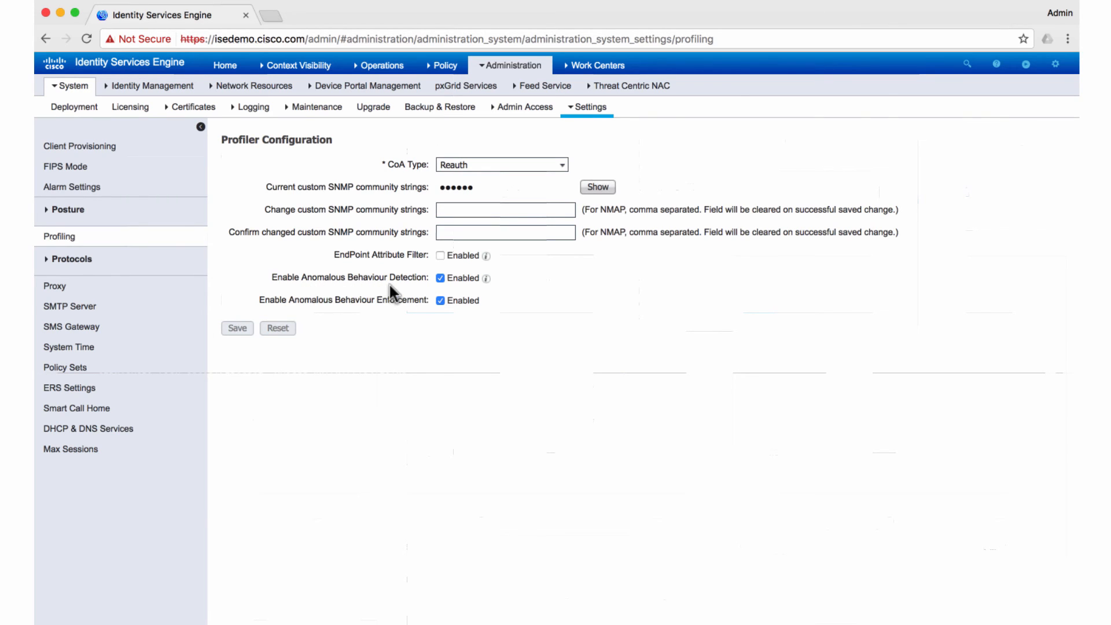
{"action": "mouse_move", "coordinate": [287, 315]}
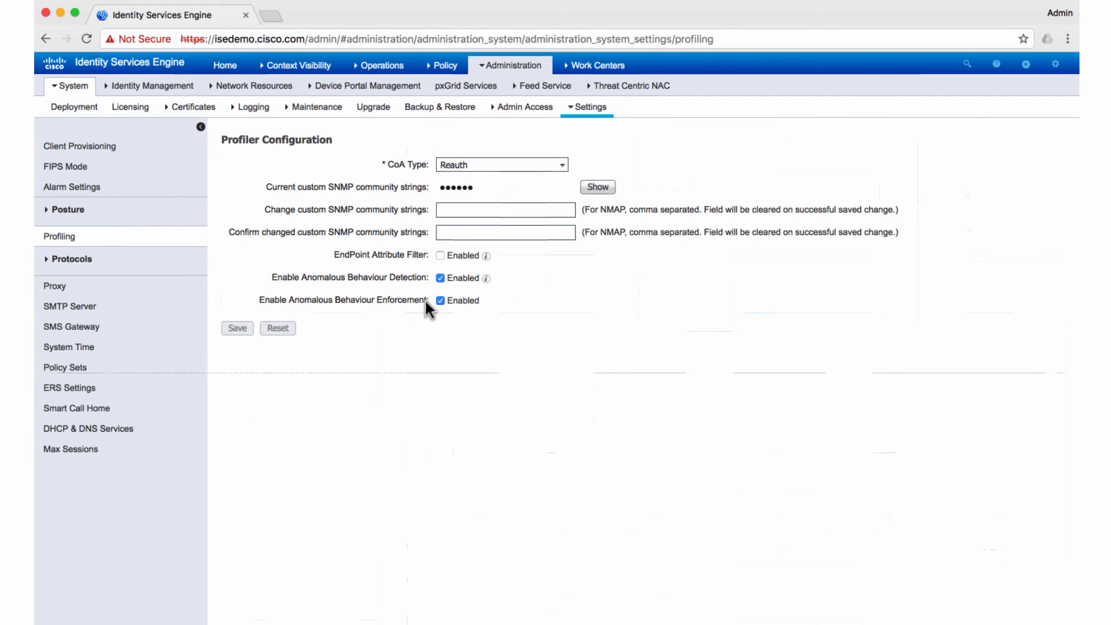
{"action": "mouse_move", "coordinate": [318, 318]}
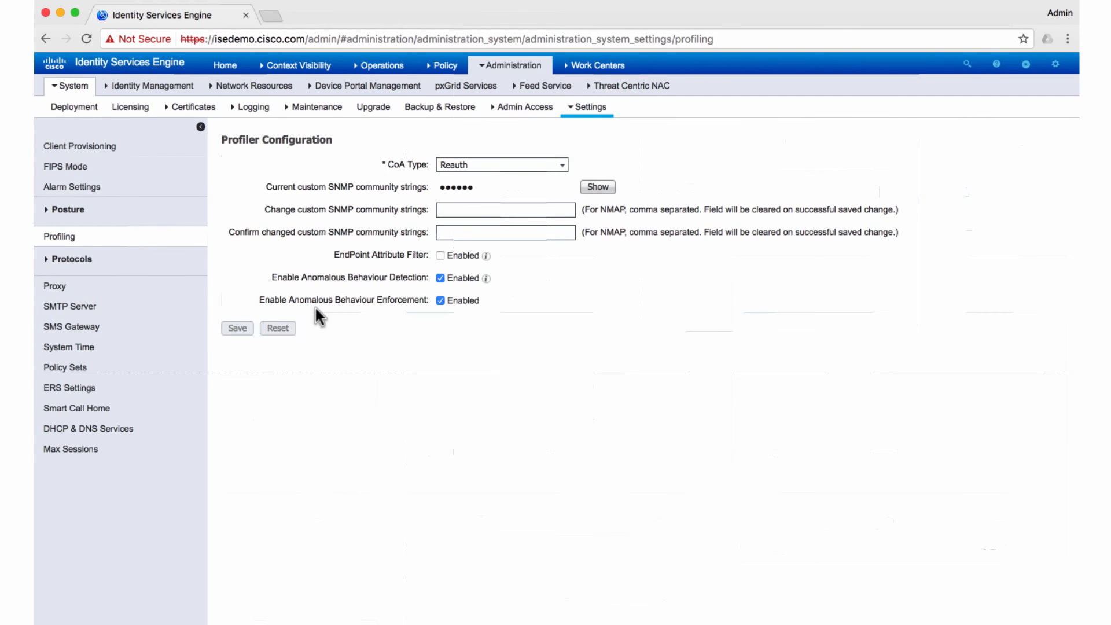
{"action": "mouse_move", "coordinate": [416, 312]}
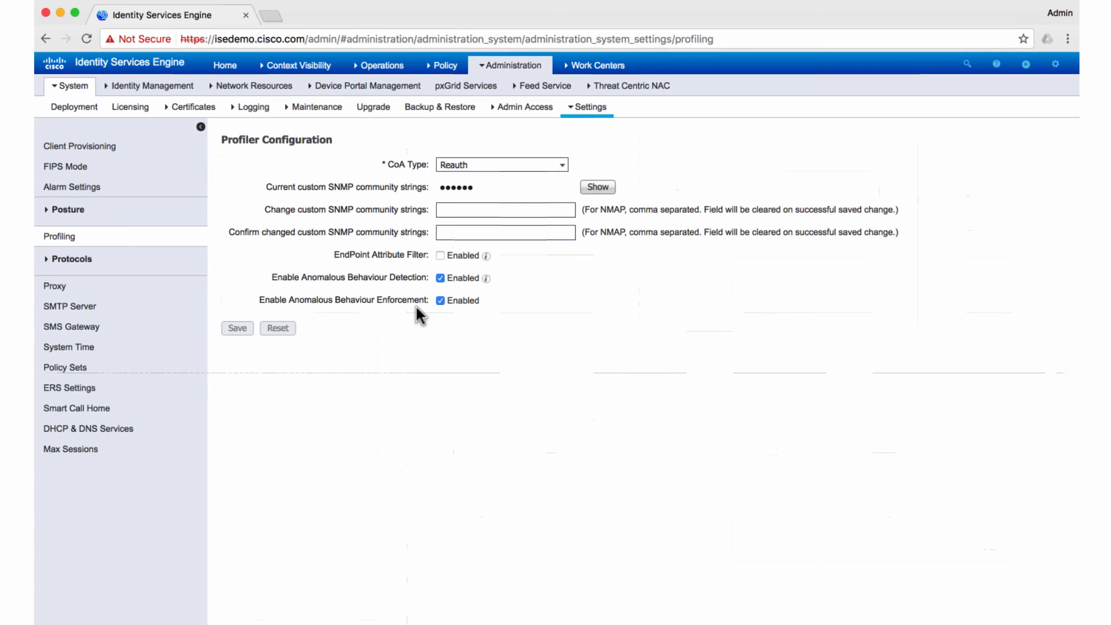
{"action": "mouse_move", "coordinate": [399, 313]}
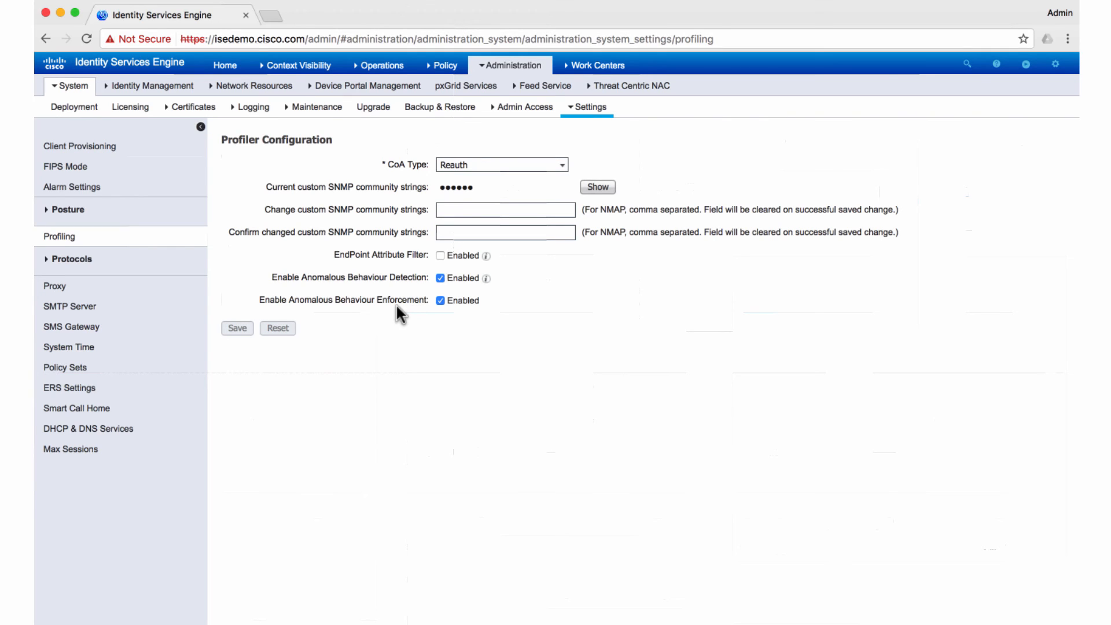
{"action": "mouse_move", "coordinate": [437, 310]}
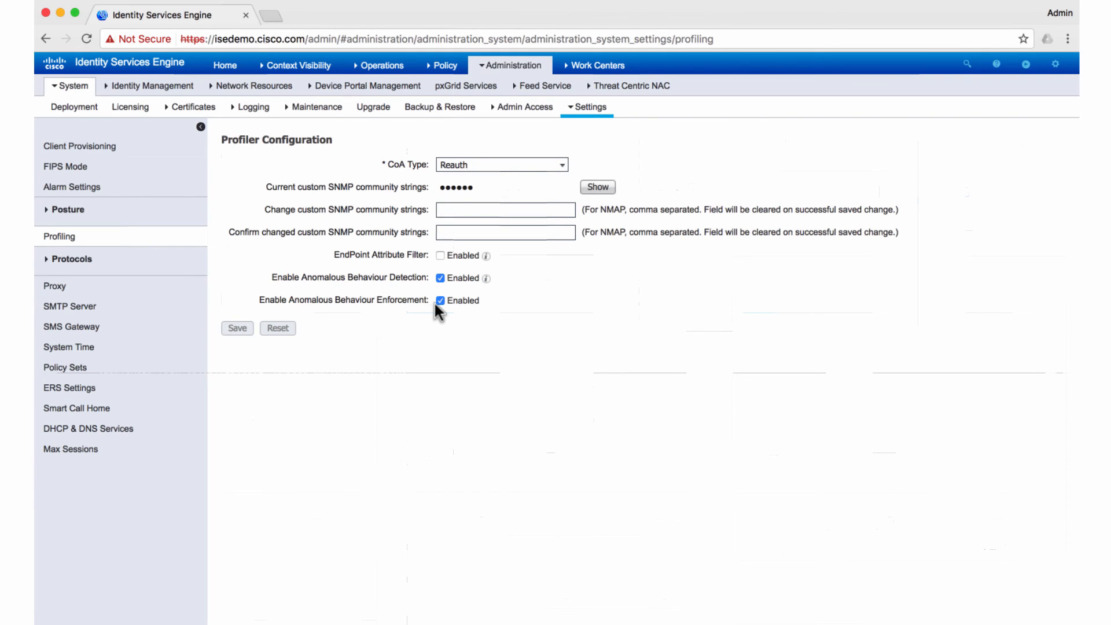
{"action": "mouse_move", "coordinate": [451, 68]}
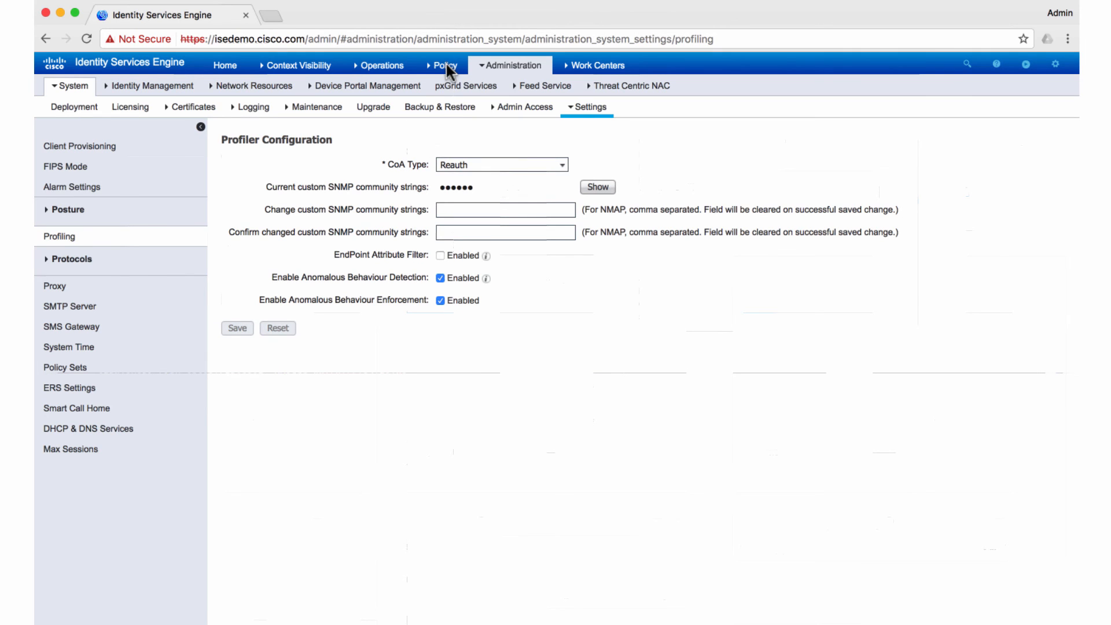
Show the authorization policy's Anomaly Detection Enforcement exception rule
{"action": "left_click", "coordinate": [442, 65]}
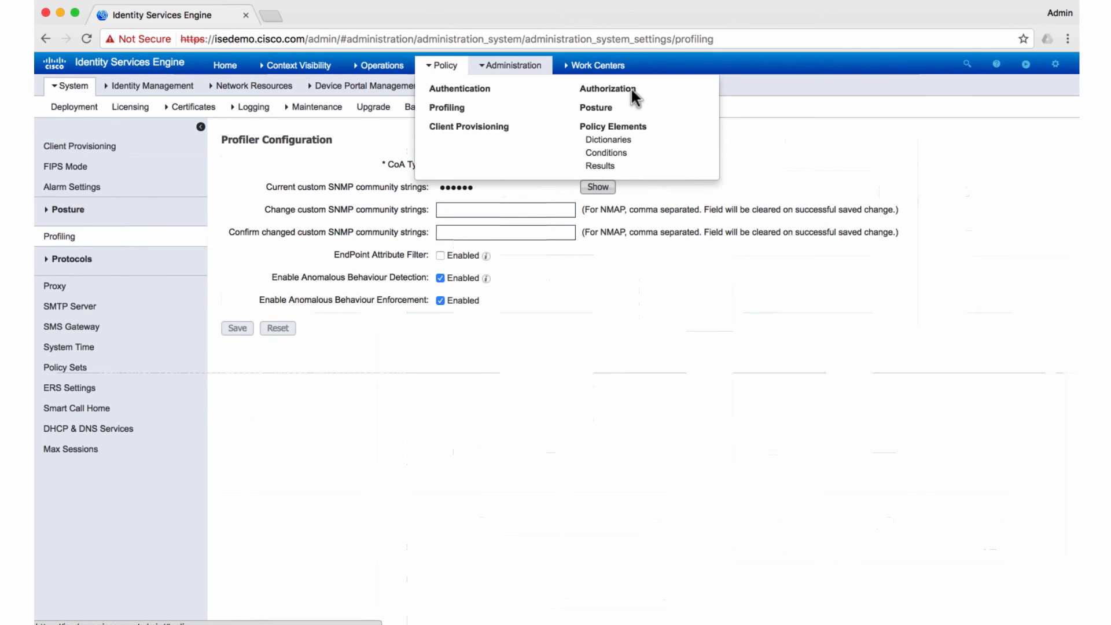
{"action": "left_click", "coordinate": [608, 89]}
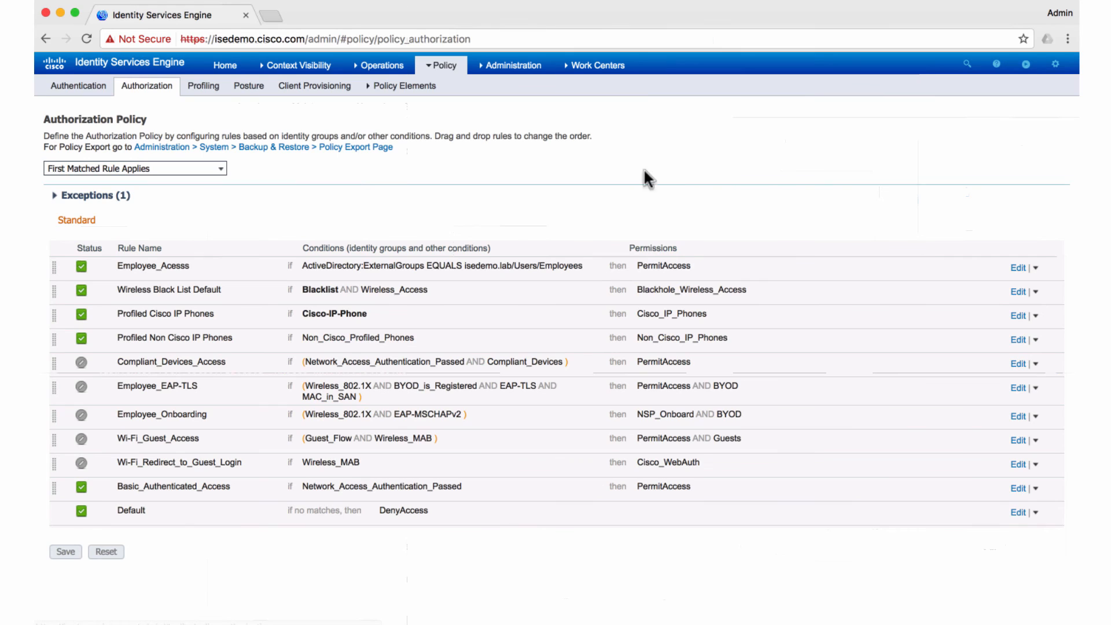
{"action": "mouse_move", "coordinate": [582, 462]}
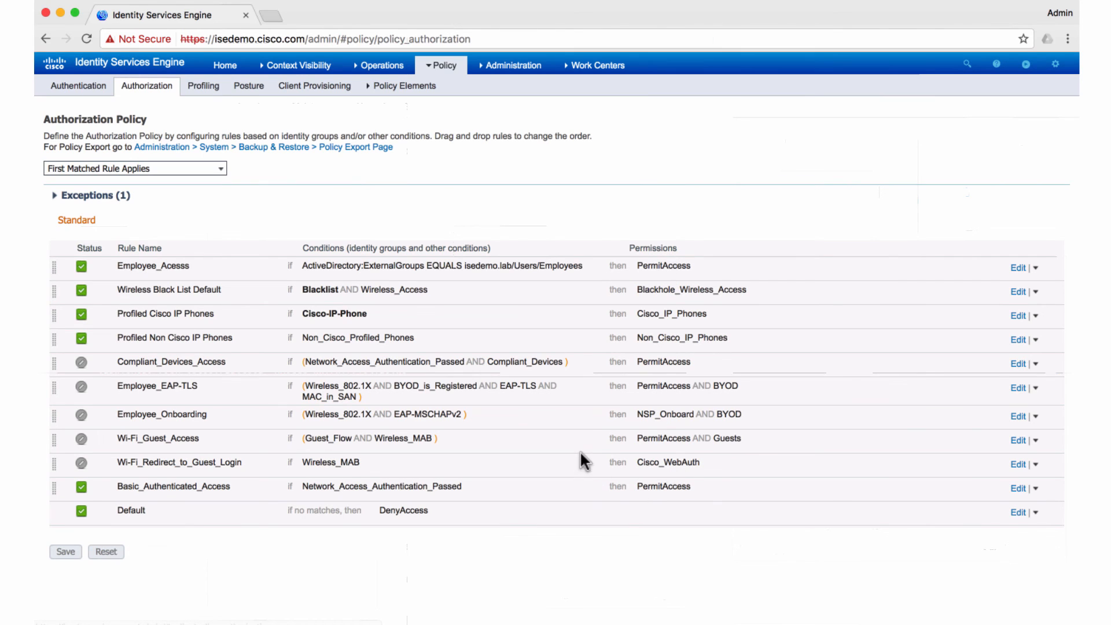
{"action": "mouse_move", "coordinate": [207, 231]}
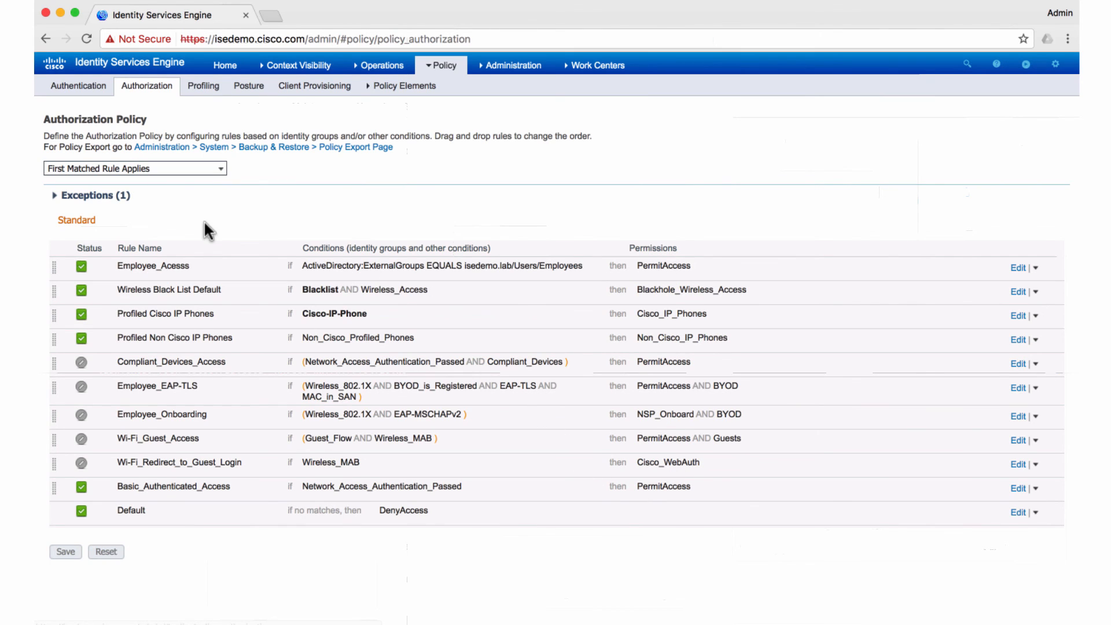
{"action": "left_click", "coordinate": [54, 194]}
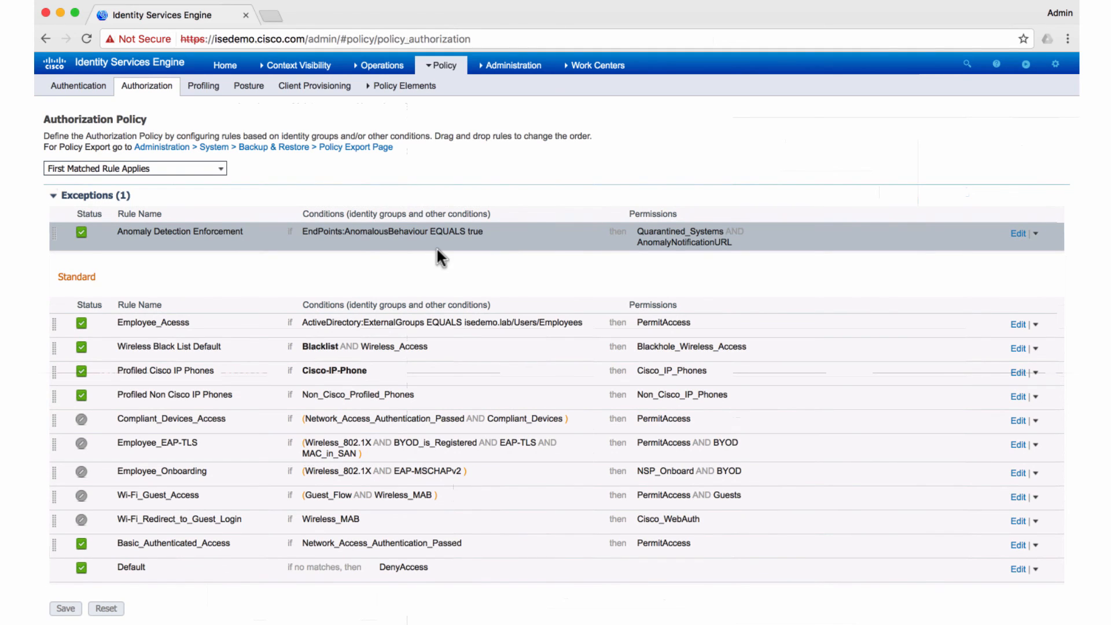
{"action": "mouse_move", "coordinate": [402, 247]}
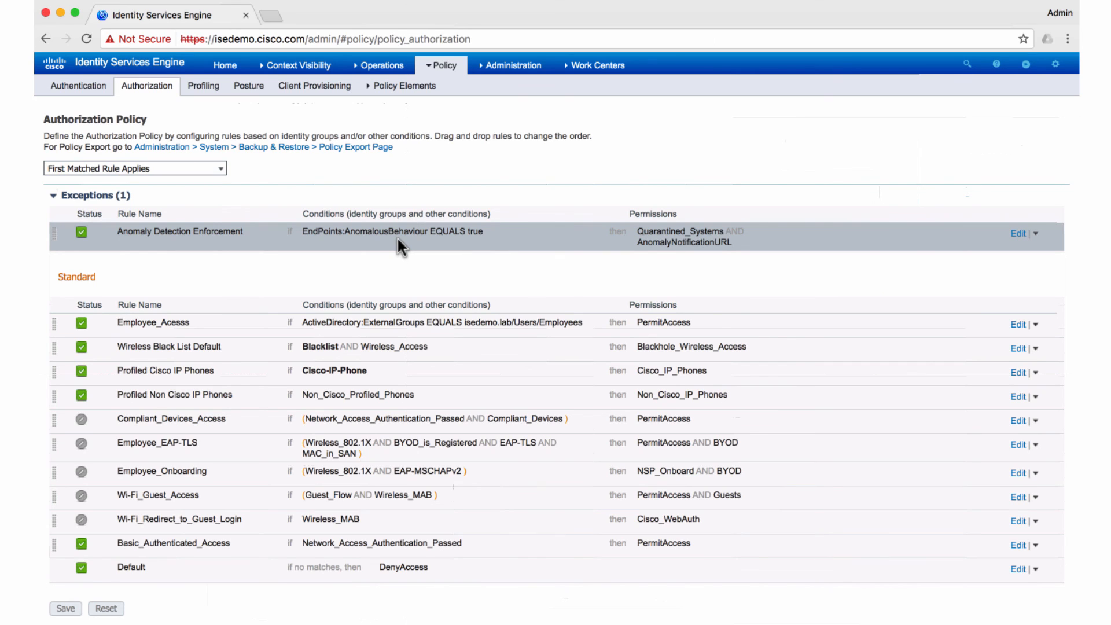
{"action": "mouse_move", "coordinate": [652, 244]}
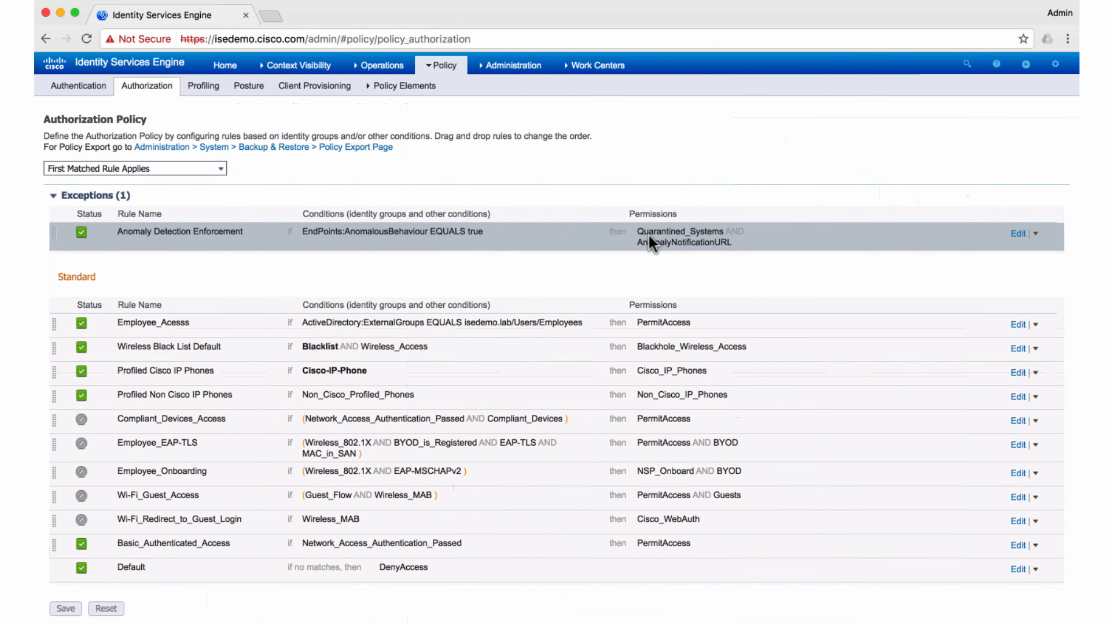
{"action": "mouse_move", "coordinate": [684, 243]}
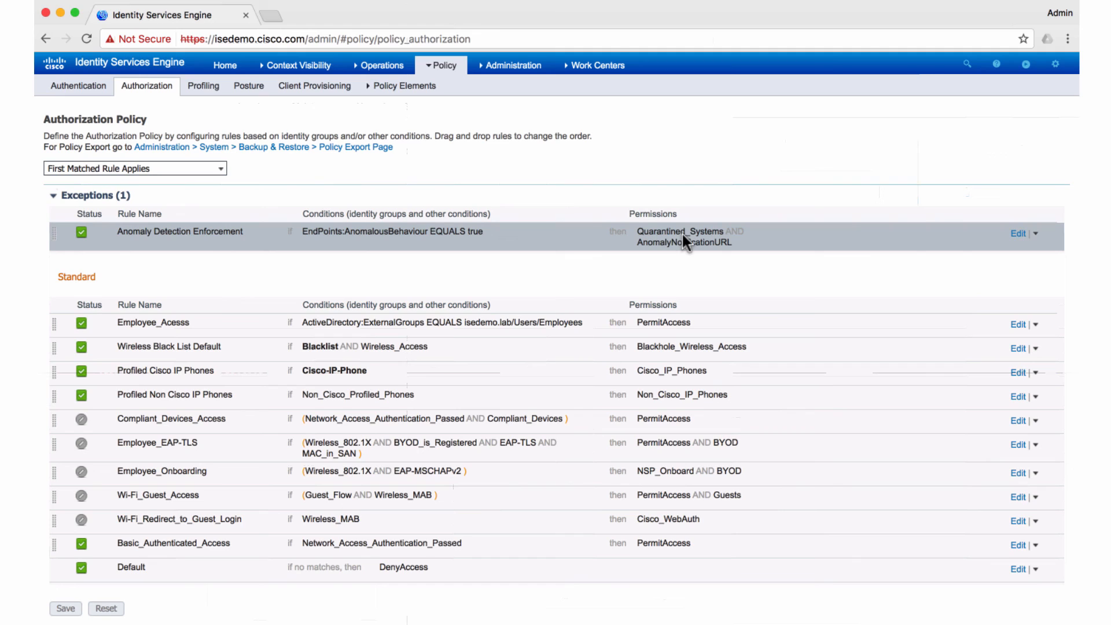
{"action": "mouse_move", "coordinate": [646, 257]}
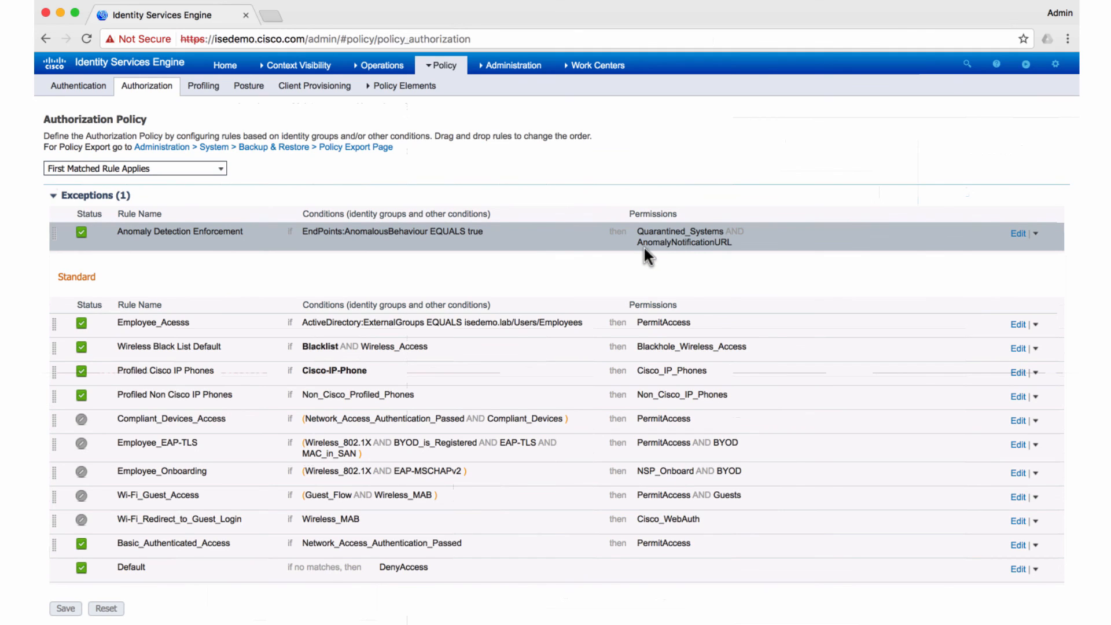
{"action": "mouse_move", "coordinate": [715, 252]}
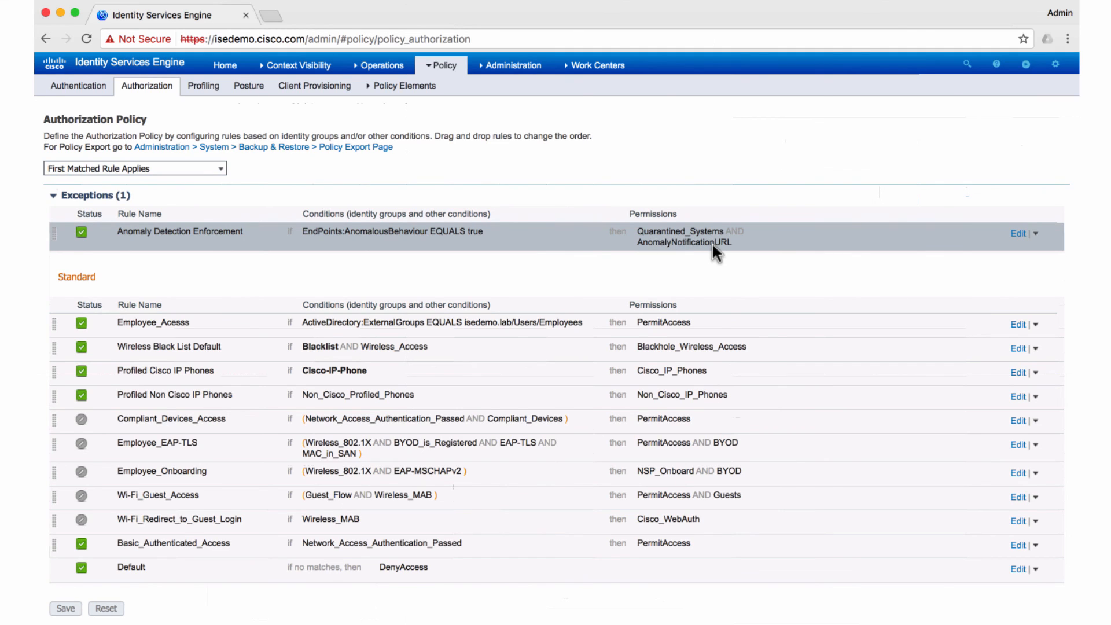
{"action": "mouse_move", "coordinate": [707, 263]}
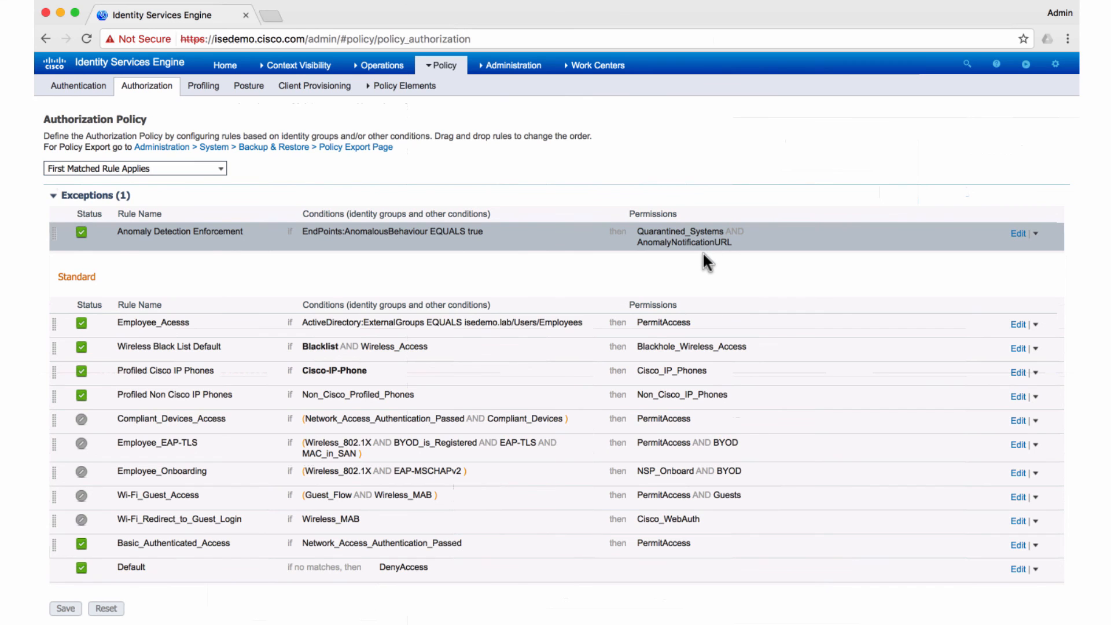